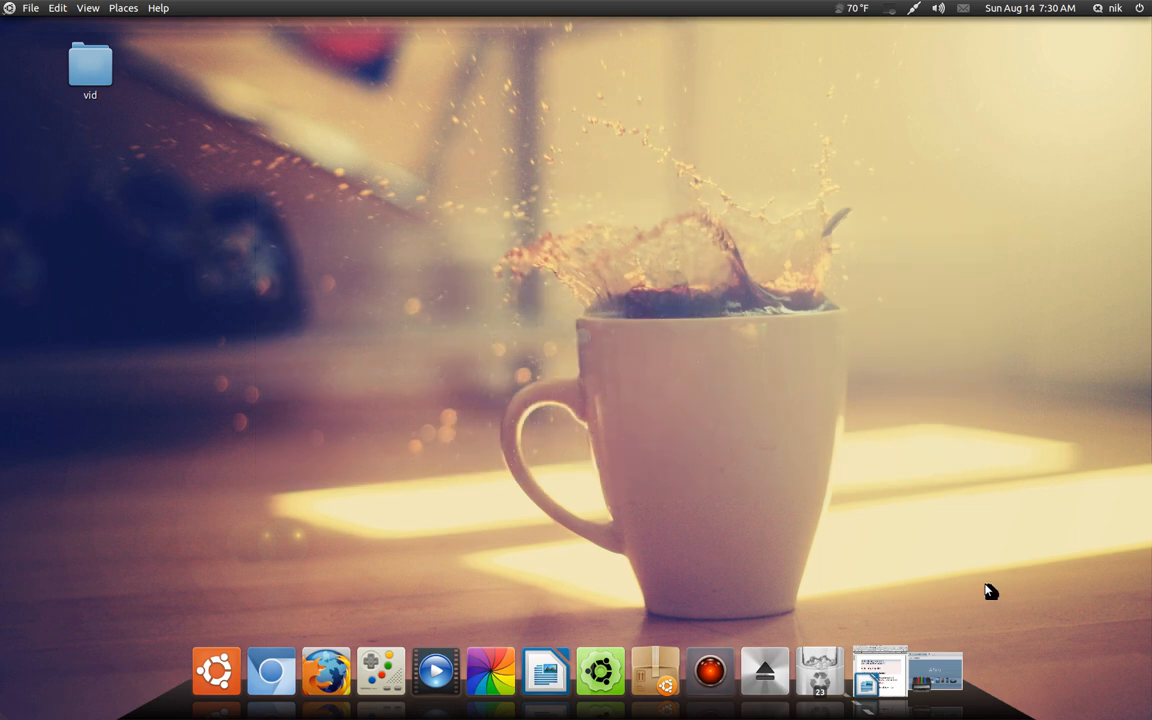
mouse_move(863, 536)
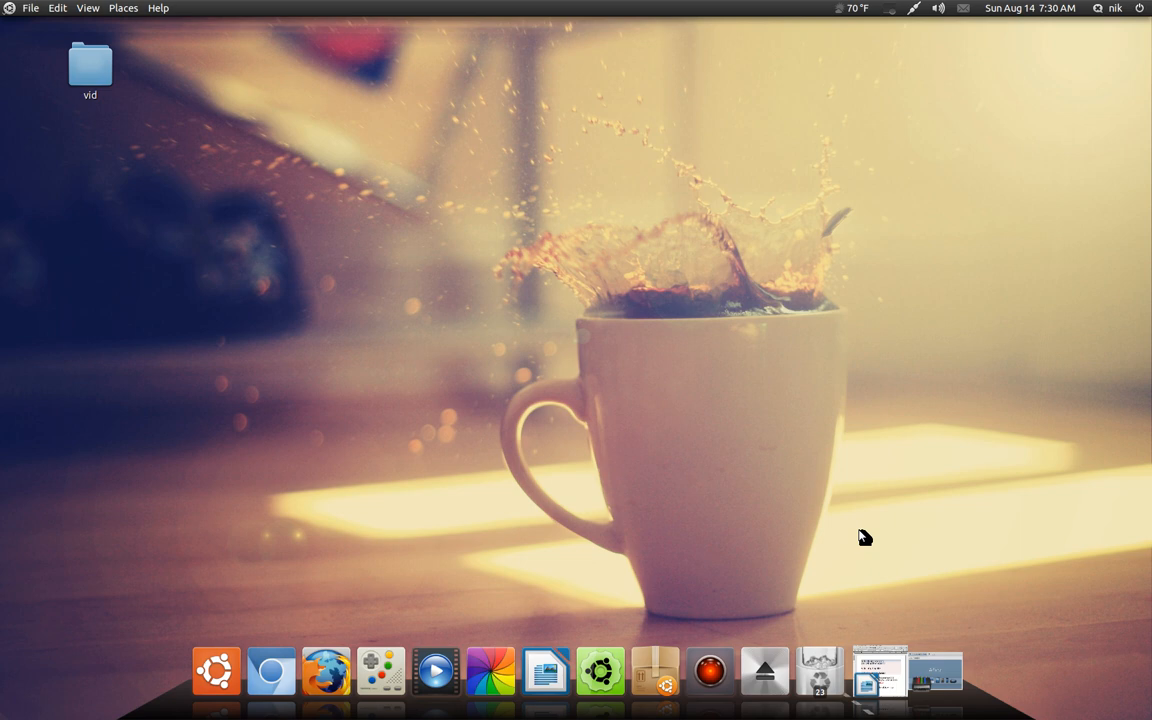
Open the Writer document of Arista install commands, then close it and launch Arista Transcoder.
click(940, 670)
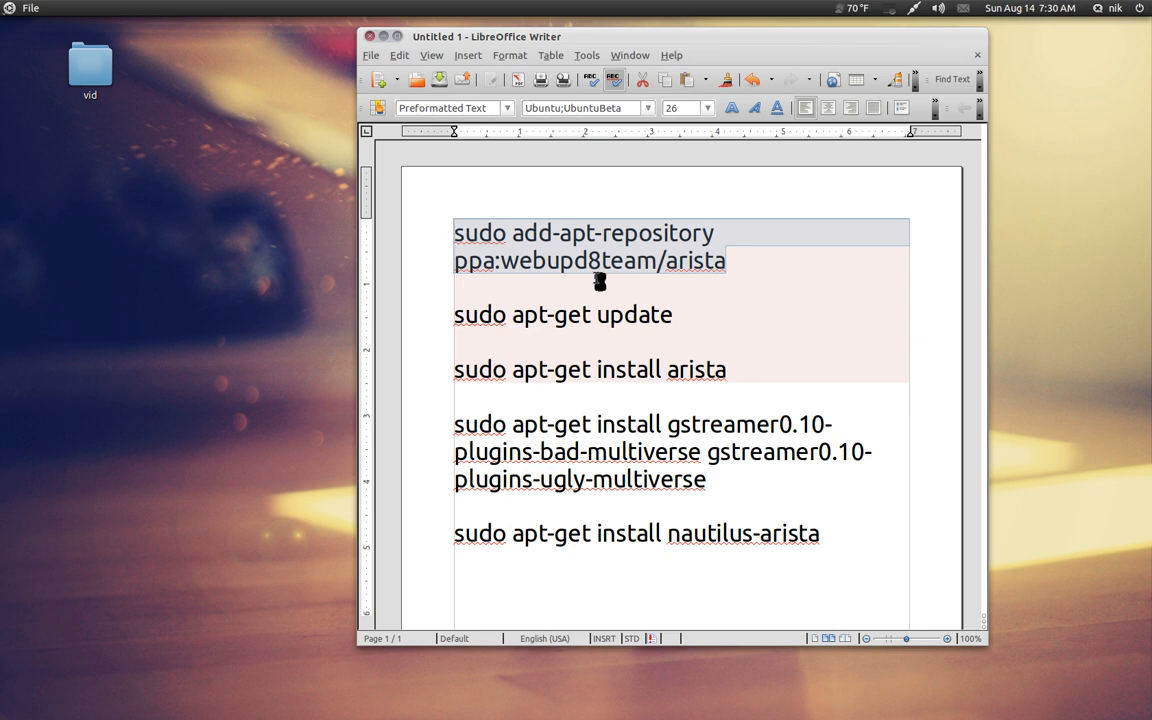
click(728, 261)
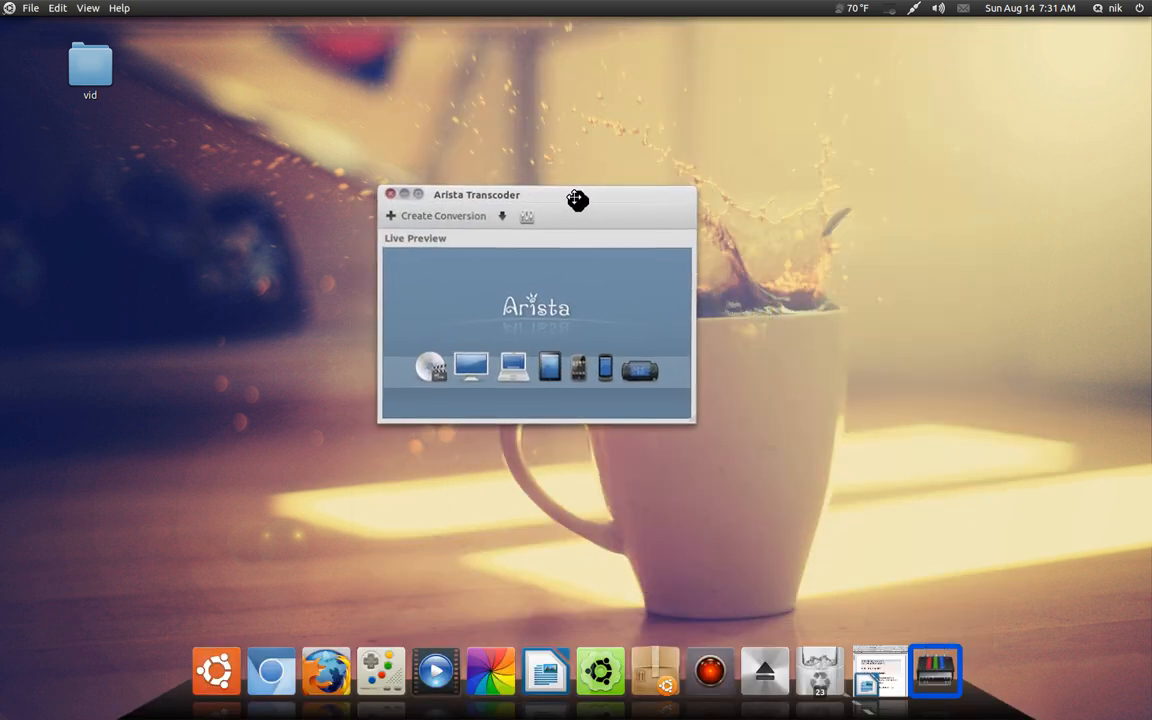
drag(577, 197, 545, 197)
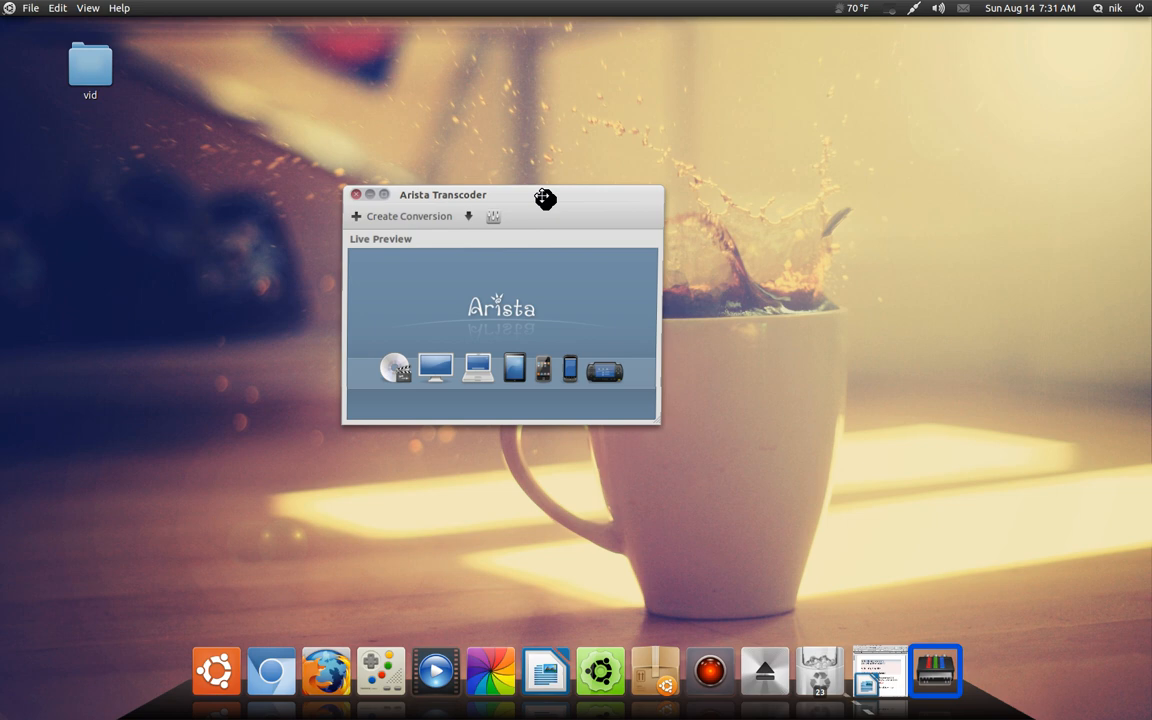
drag(545, 197, 582, 195)
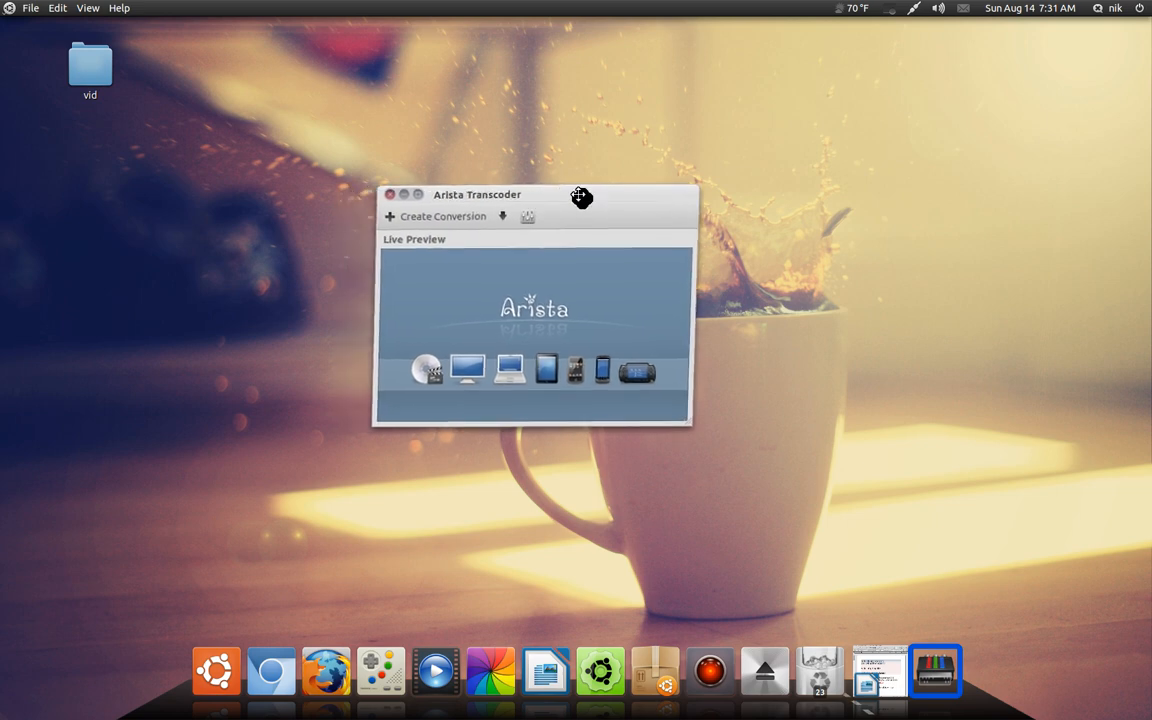
drag(582, 195, 575, 184)
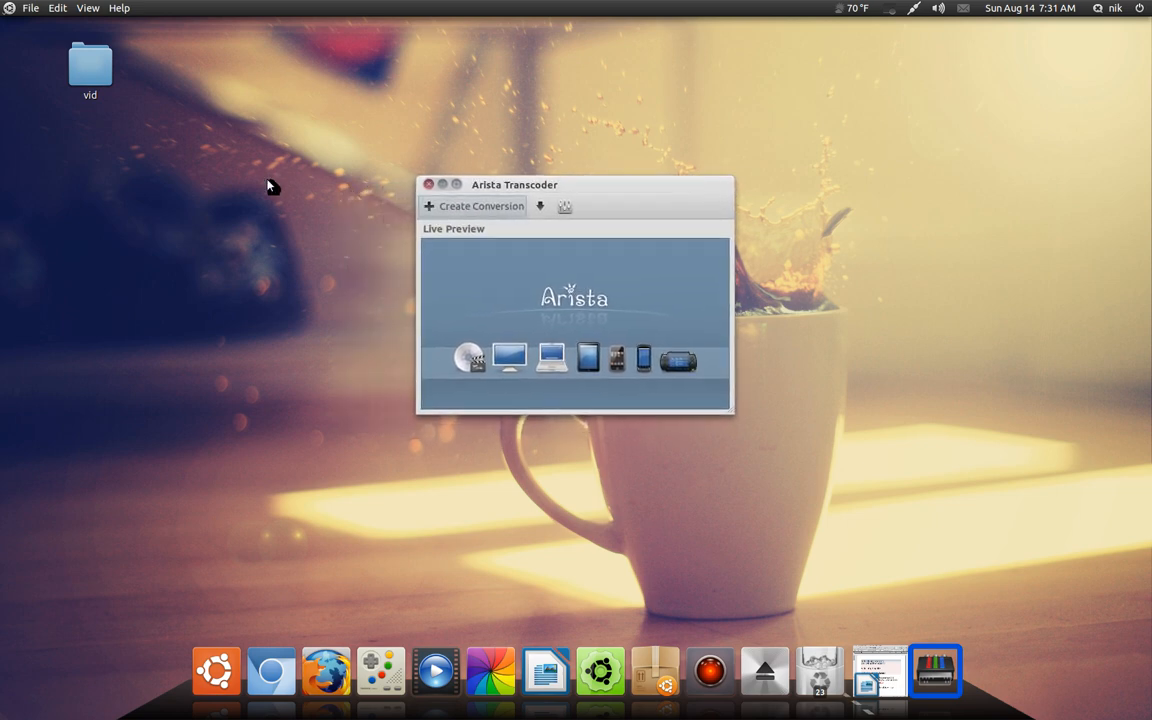
mouse_move(267, 189)
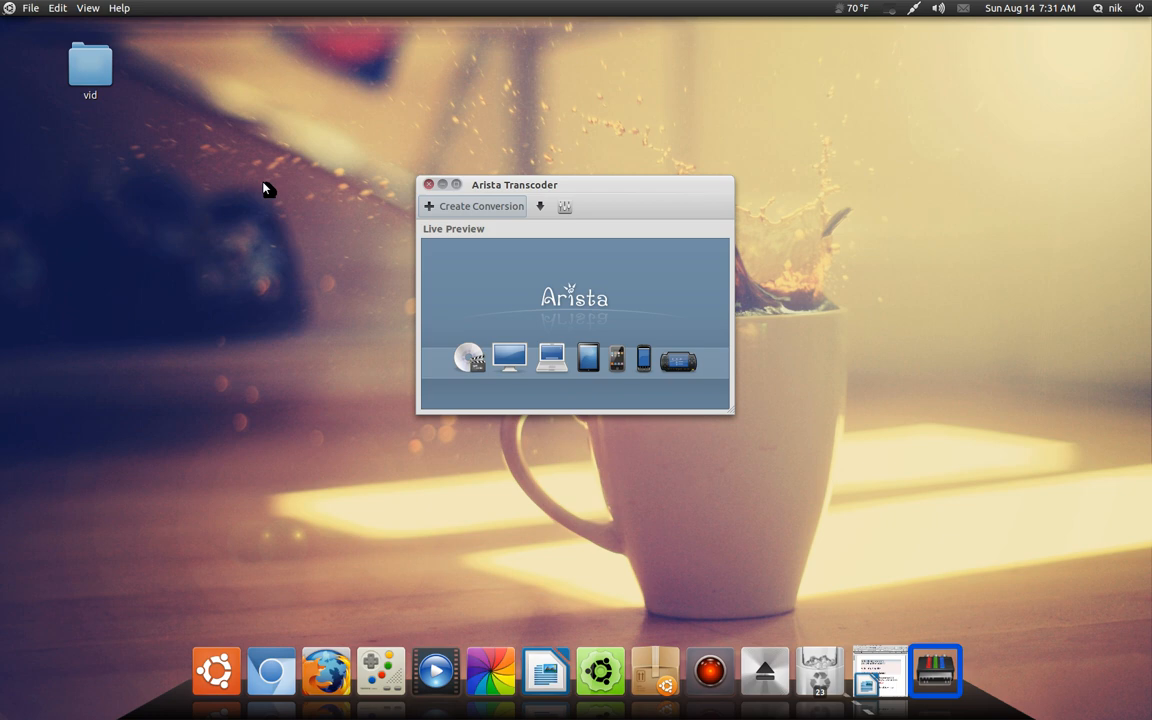
mouse_move(106, 53)
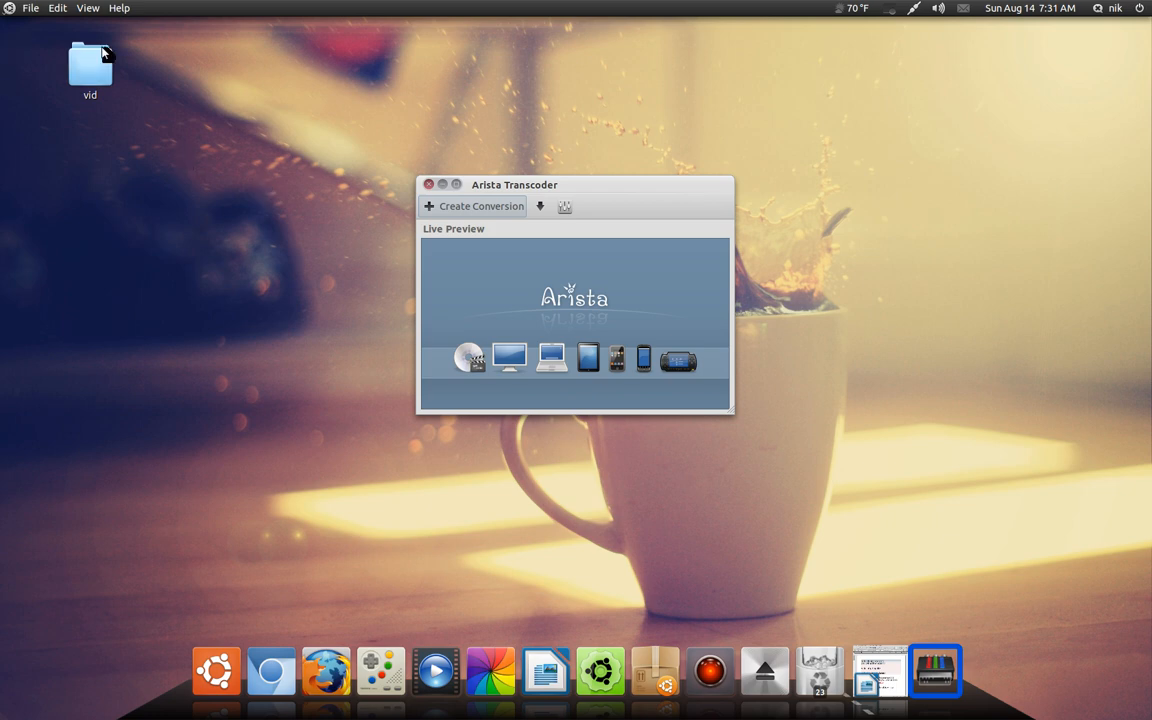
Open the vid folder and bring up S6981341.mov's context menu of conversion options.
double_click(89, 64)
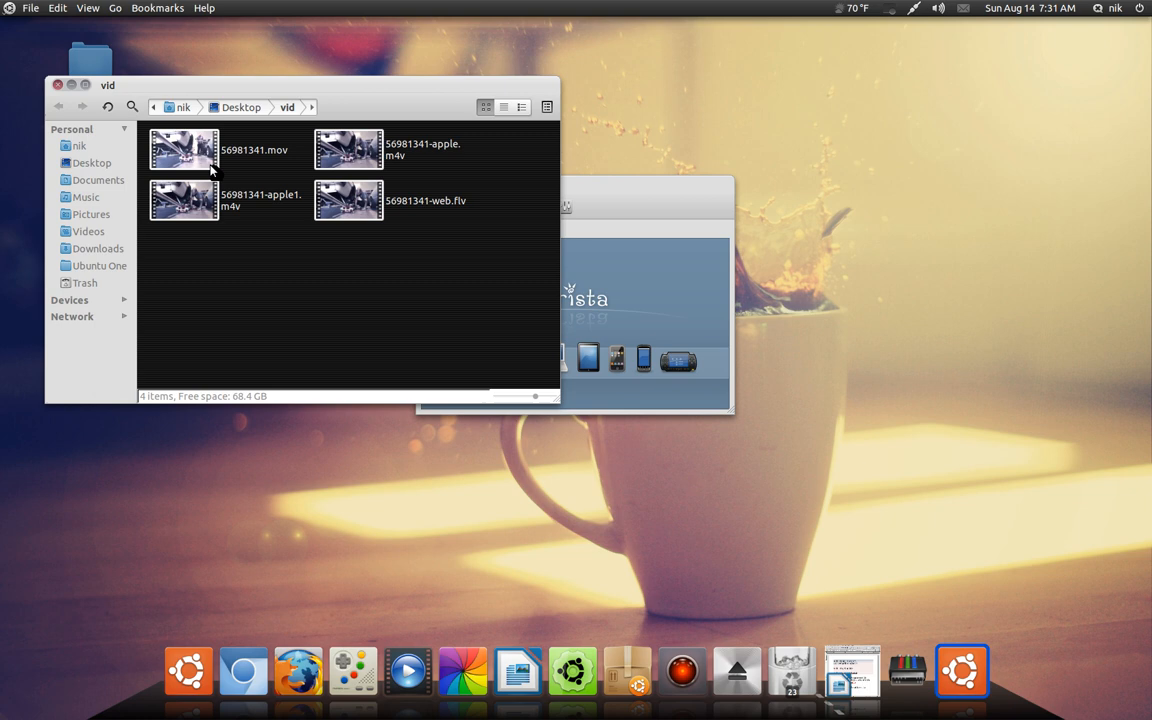
click(184, 150)
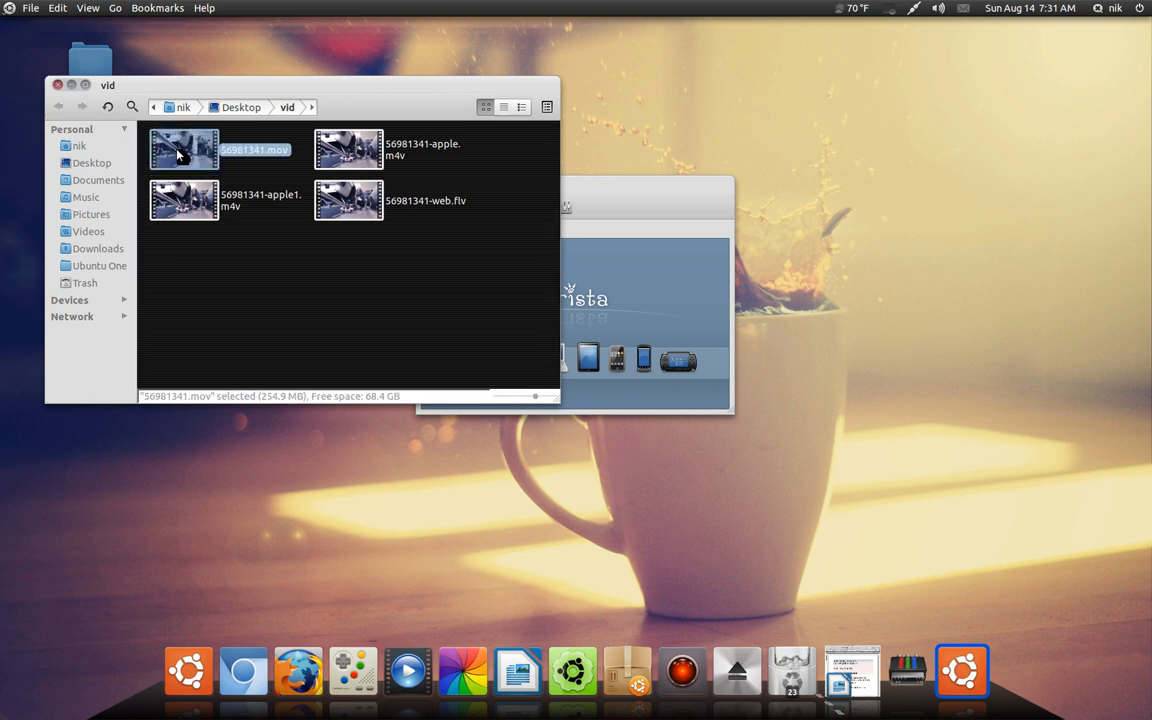
right_click(178, 152)
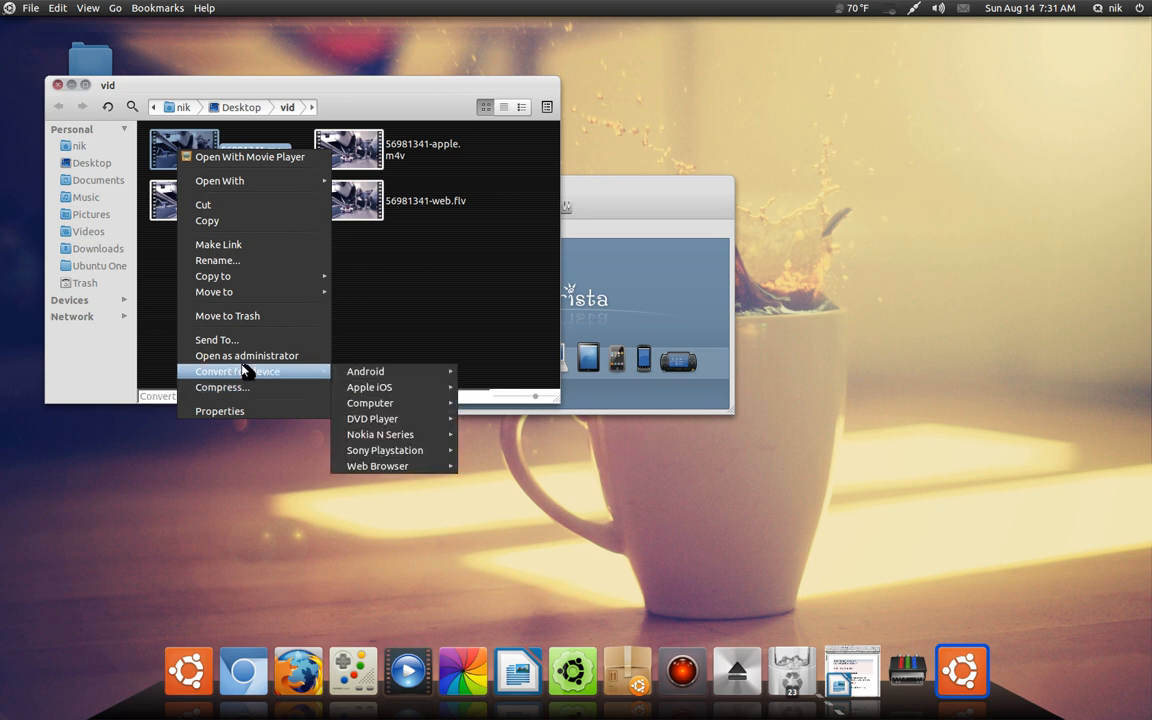
mouse_move(365, 372)
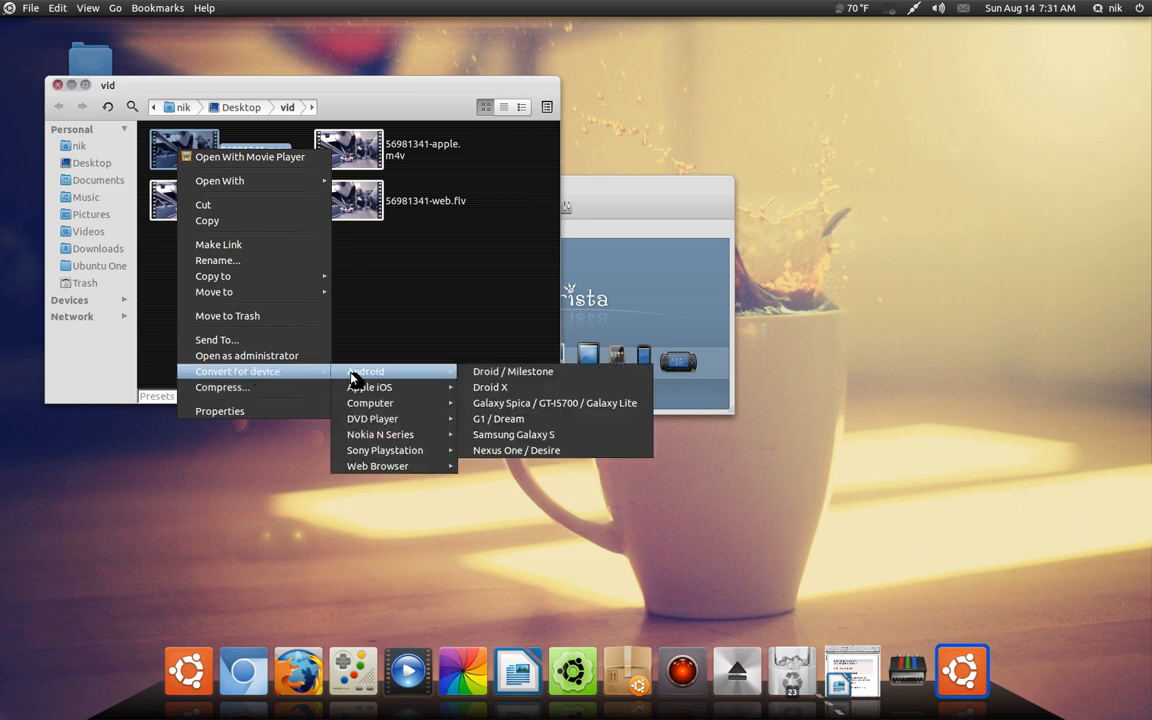
mouse_move(490, 409)
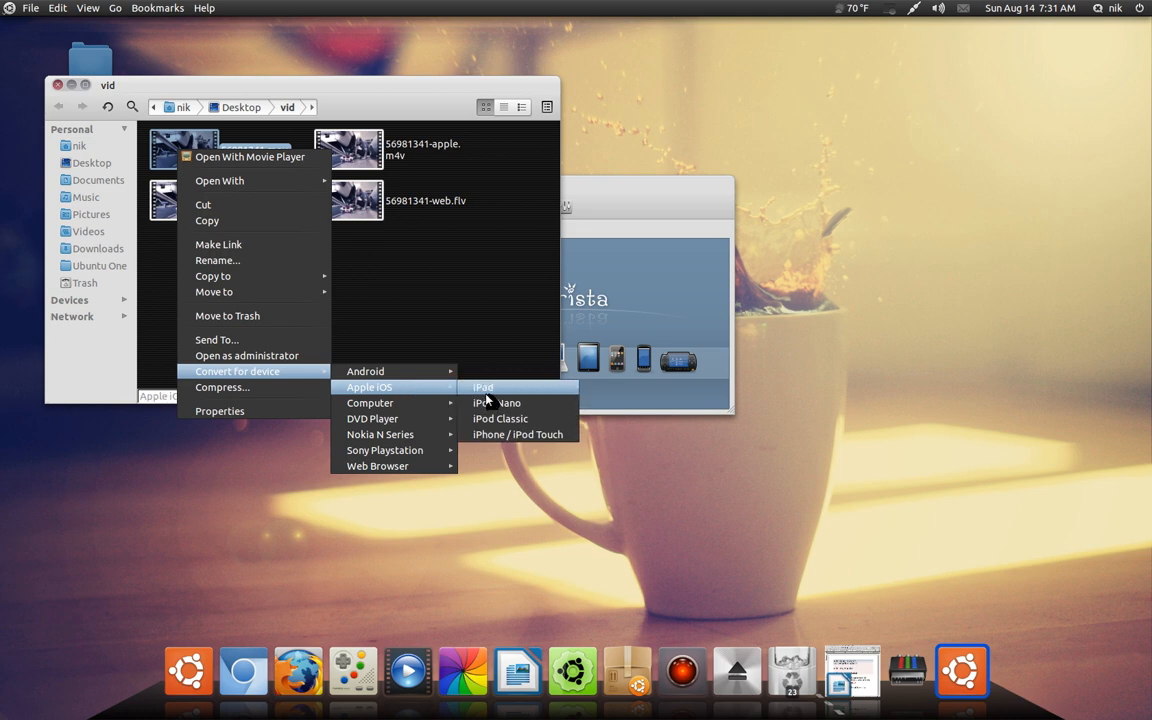
mouse_move(518, 434)
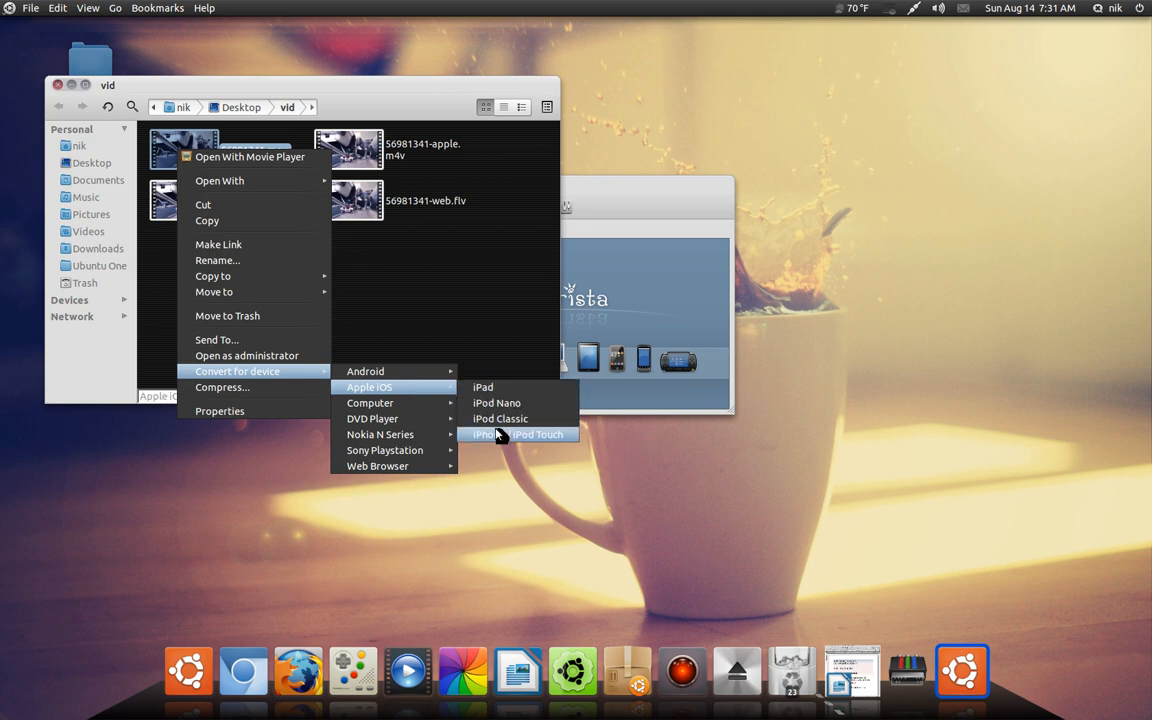
mouse_move(370, 402)
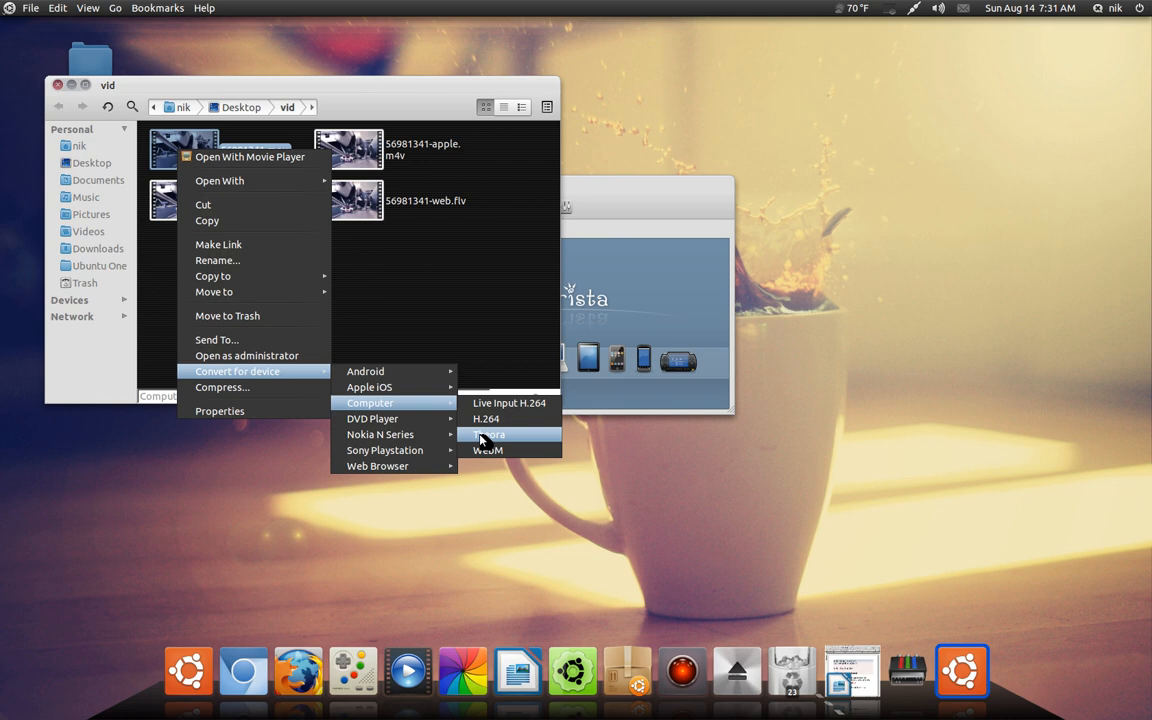
mouse_move(500, 451)
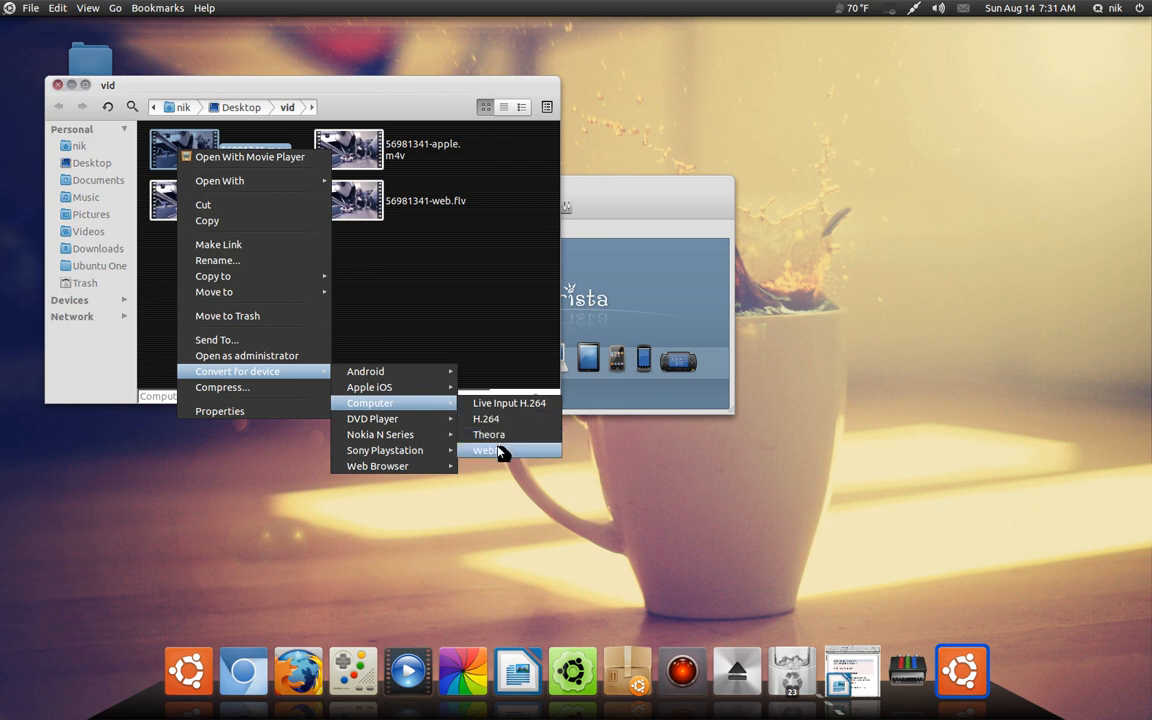
mouse_move(372, 418)
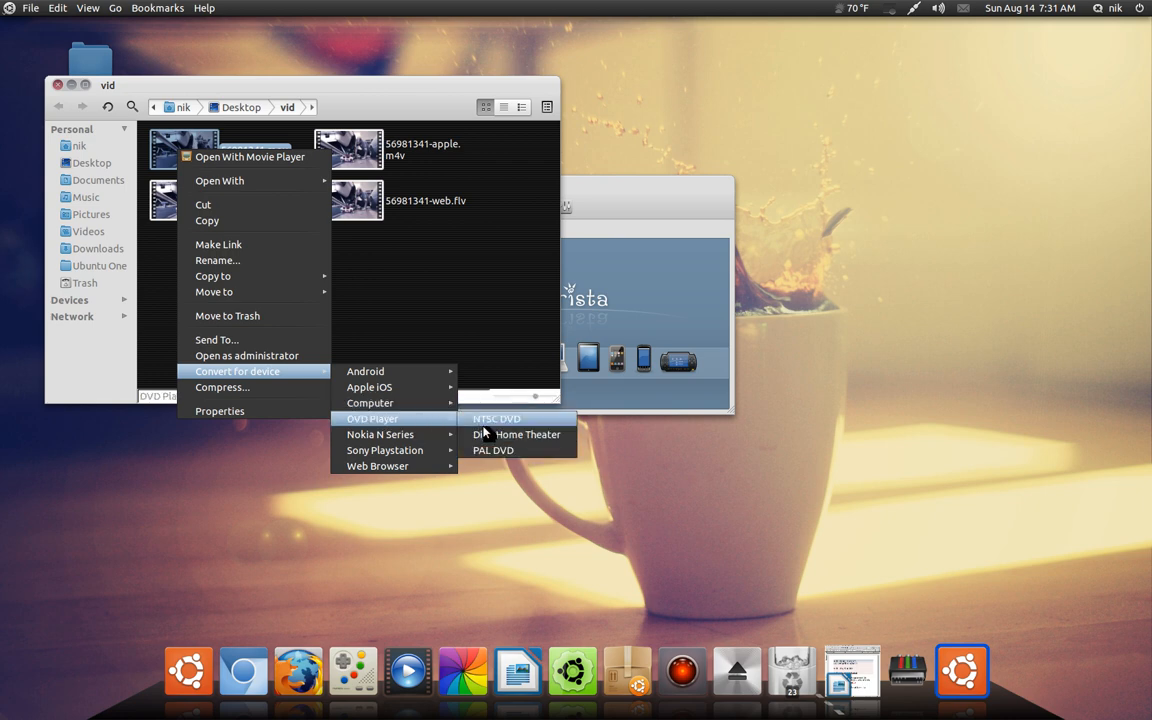
mouse_move(412, 425)
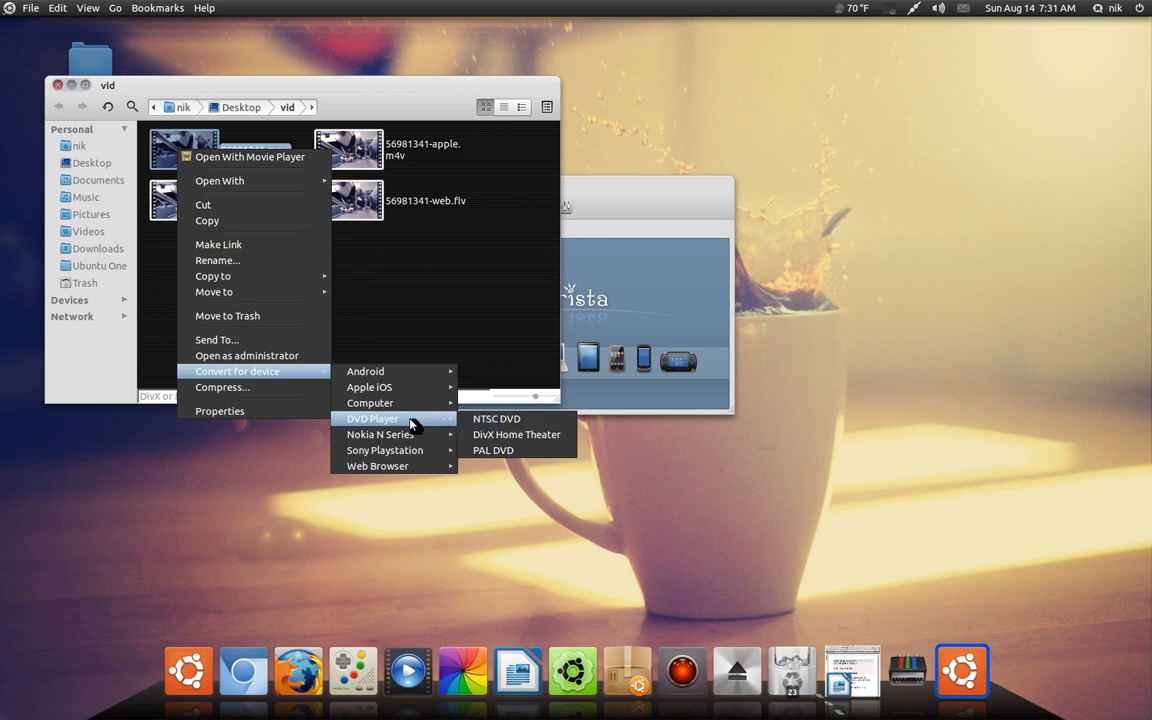
mouse_move(384, 450)
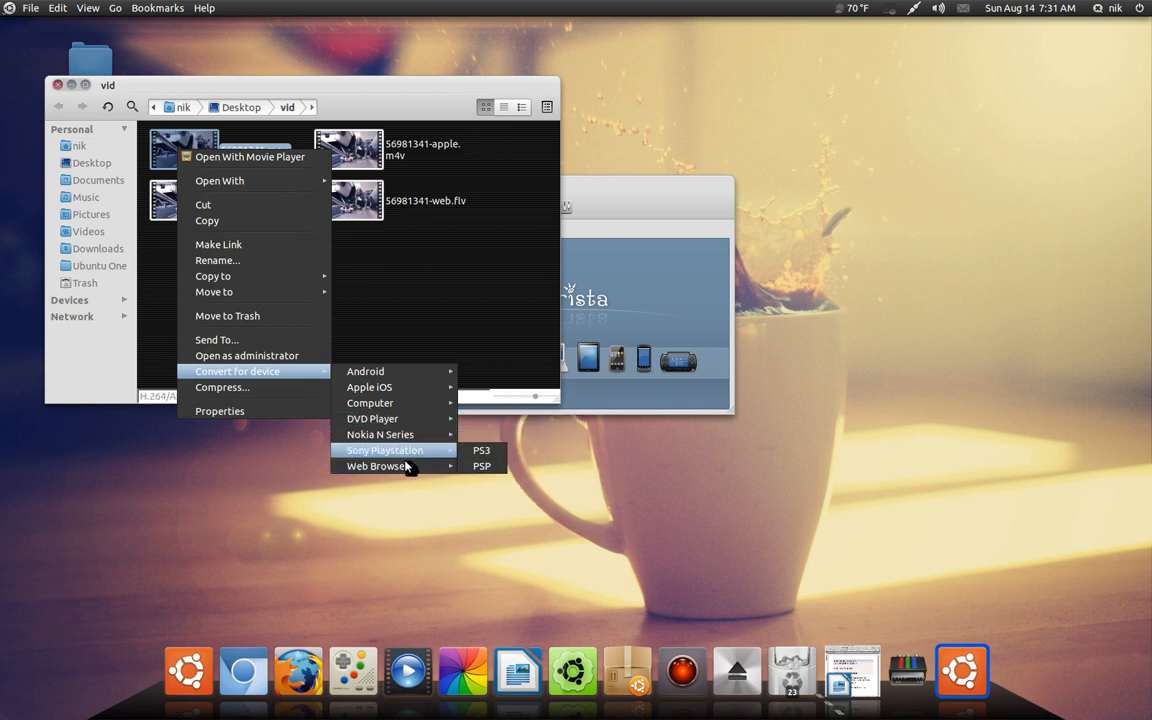
mouse_move(378, 466)
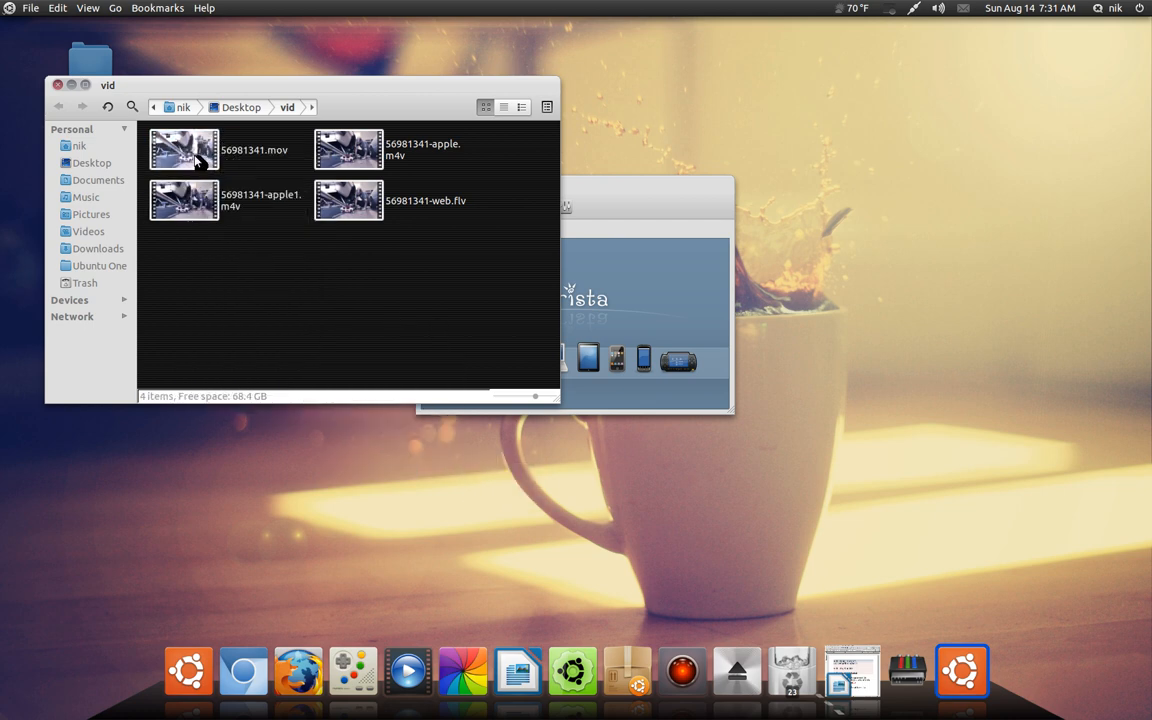
Check S6981341.mov's Audio/Video properties (1920x1080 H.264), then close the dialog.
right_click(195, 163)
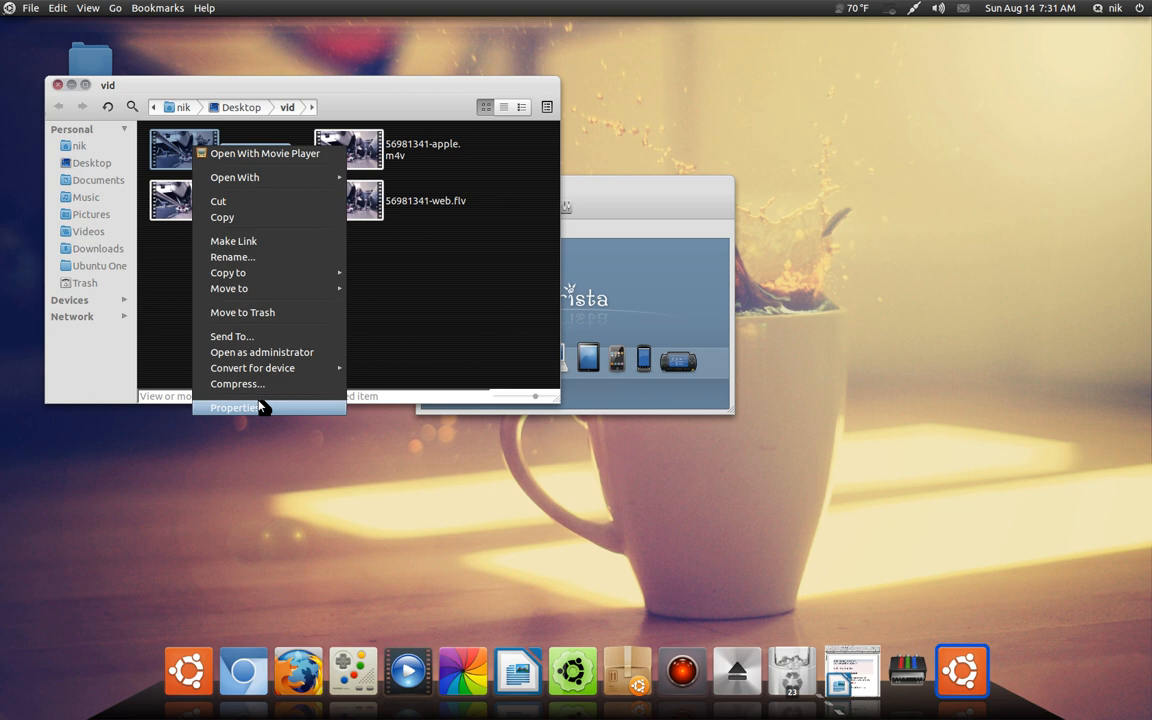
click(234, 407)
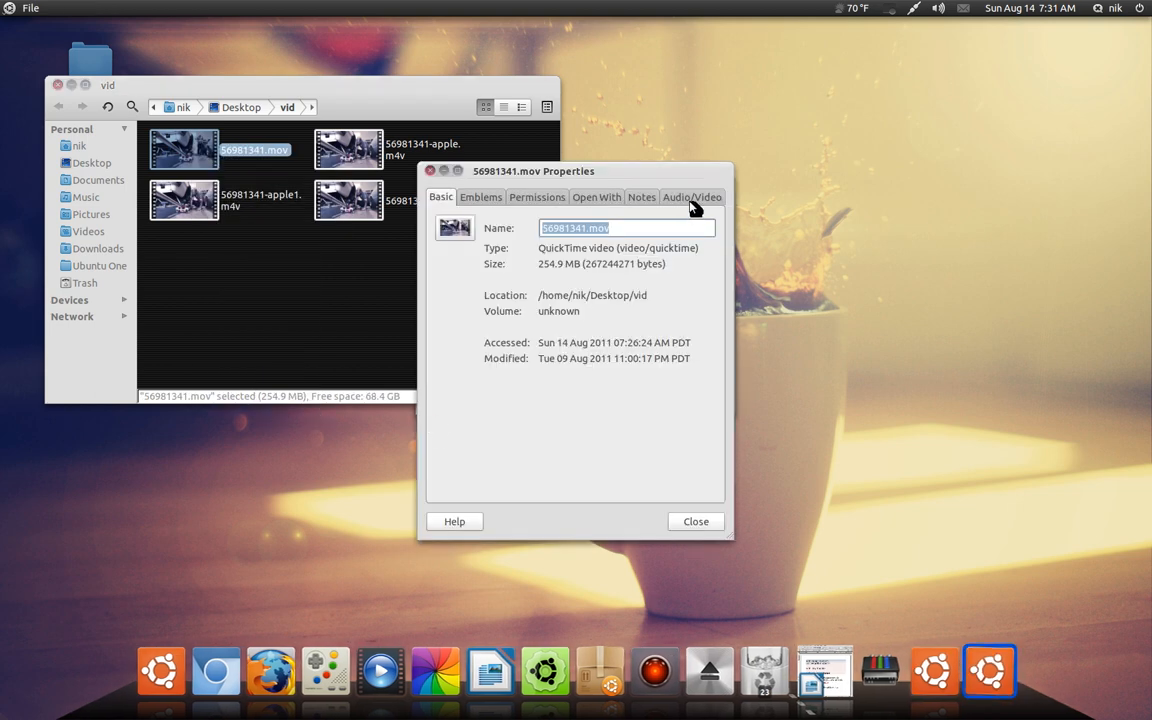
click(692, 196)
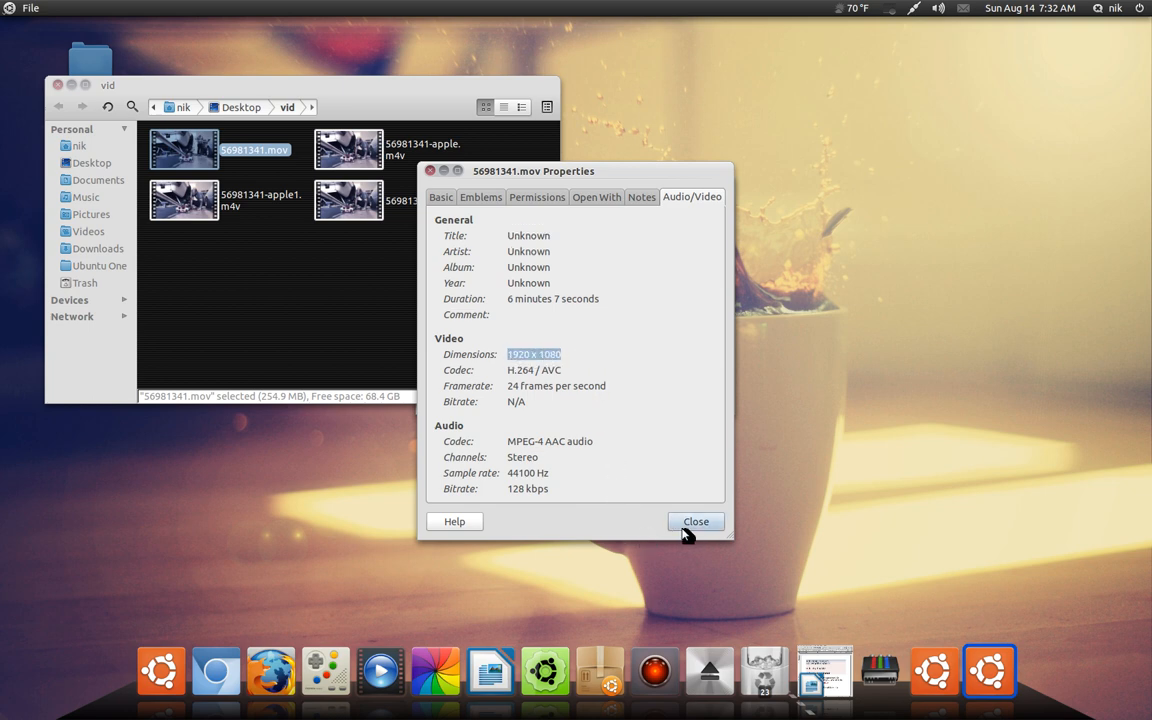
click(695, 521)
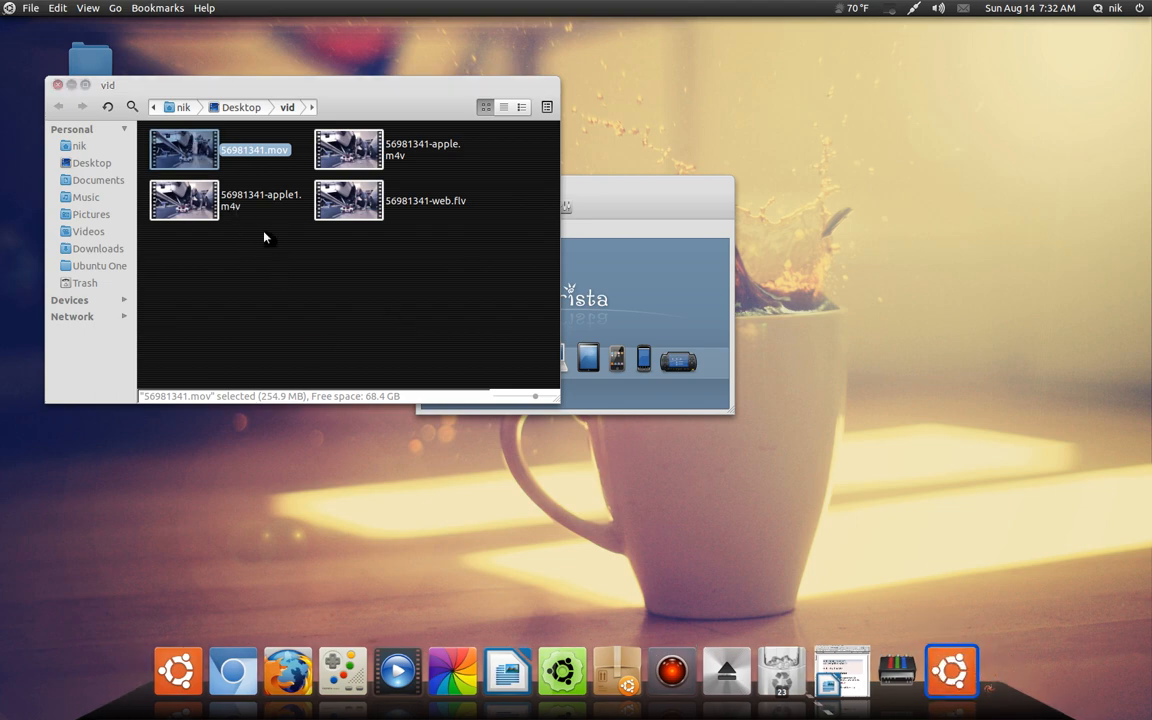
Play S6981341.mov in Movie Player and skip ahead to about 3:46.
double_click(184, 148)
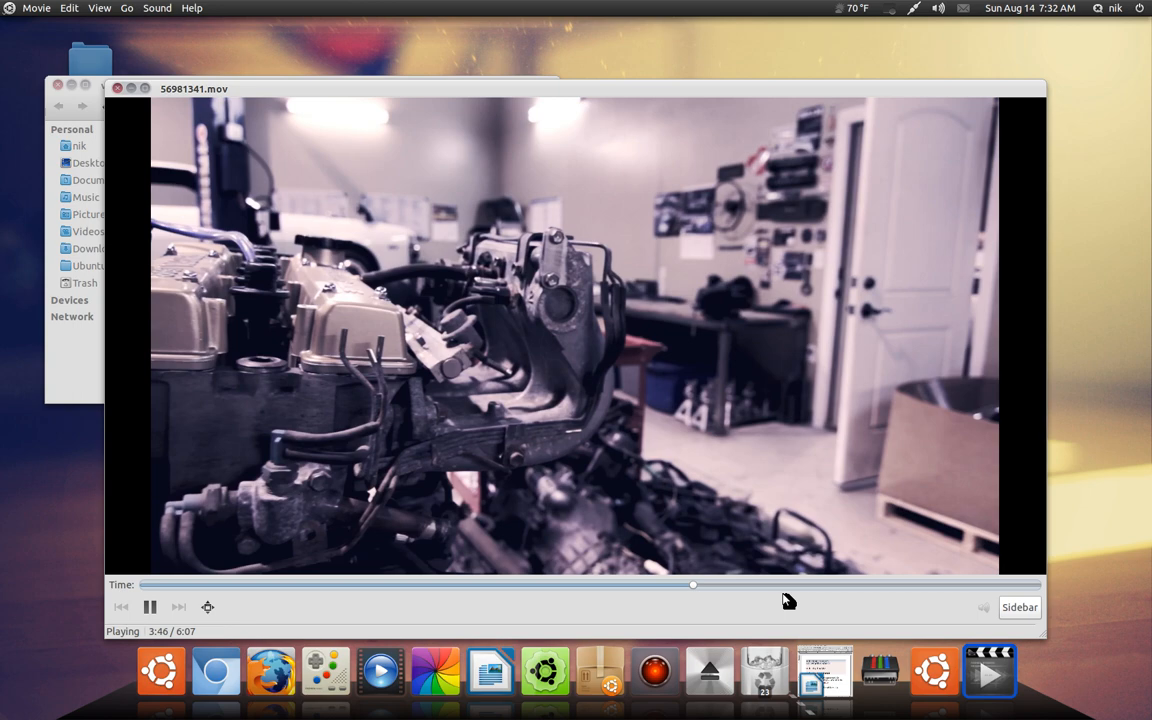
drag(693, 585, 745, 585)
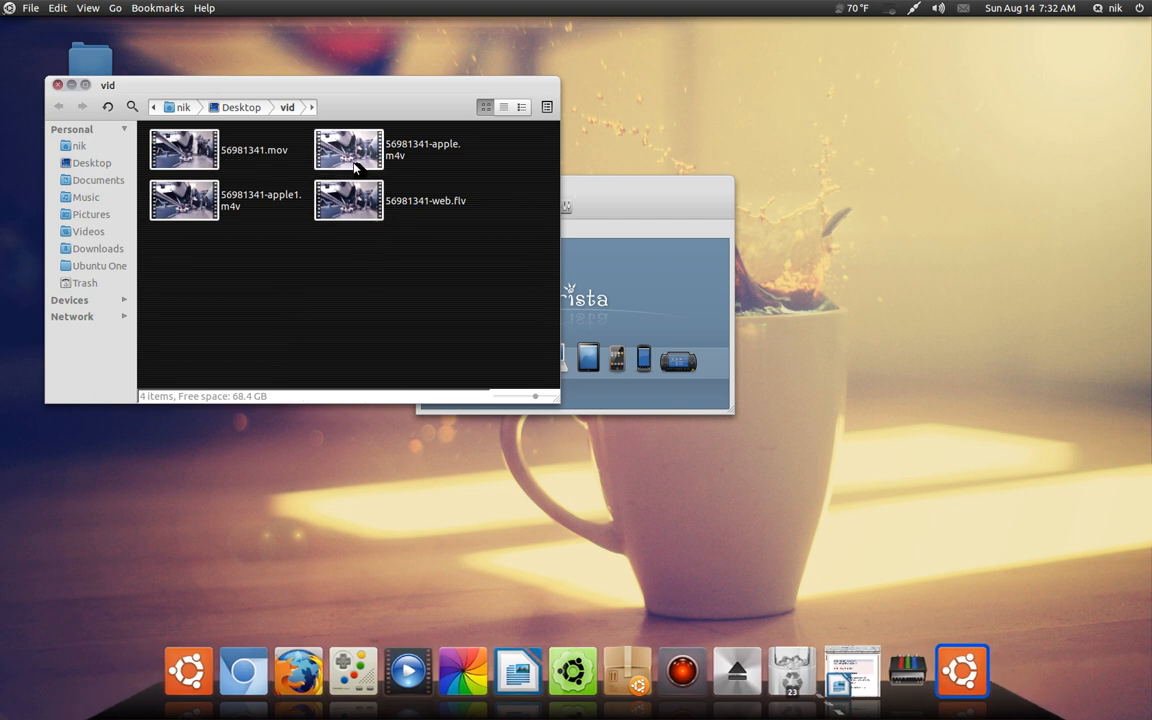
right_click(348, 150)
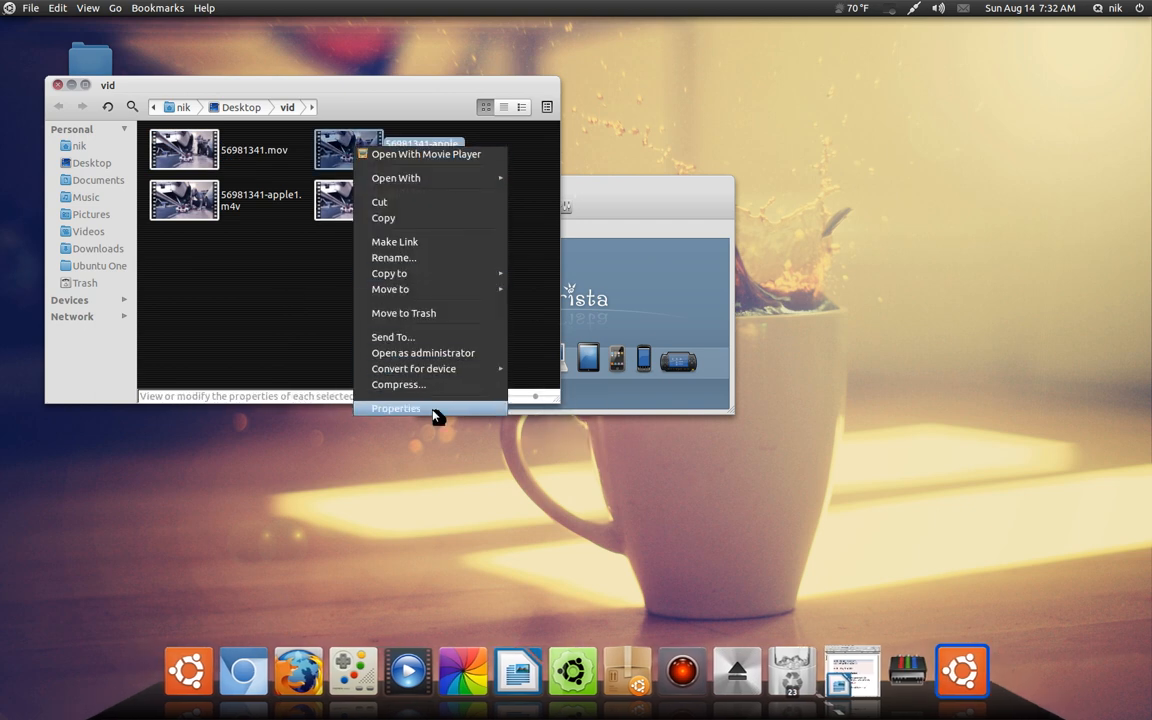
click(395, 408)
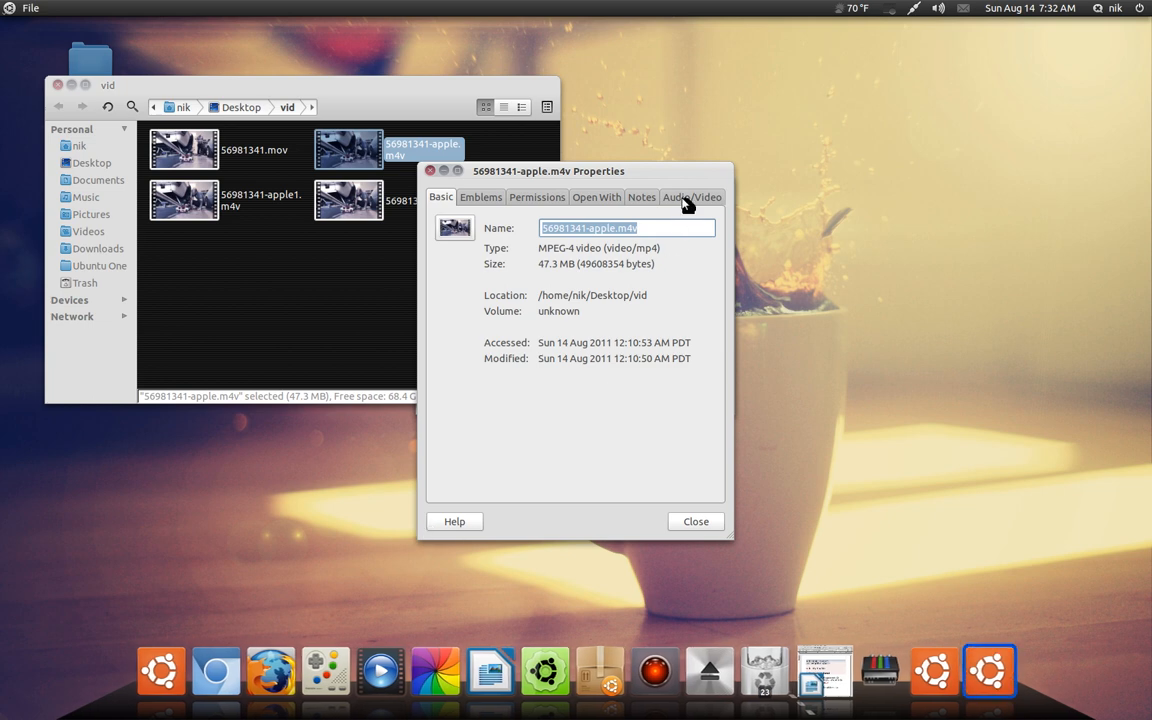
click(691, 196)
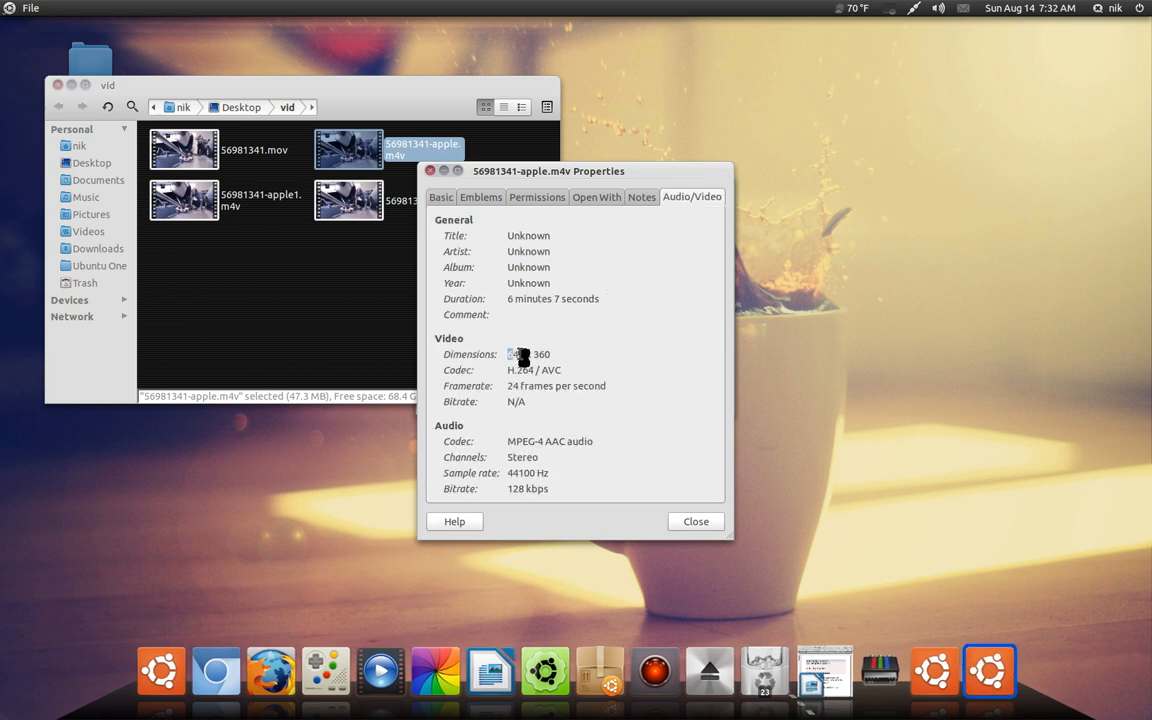
double_click(528, 354)
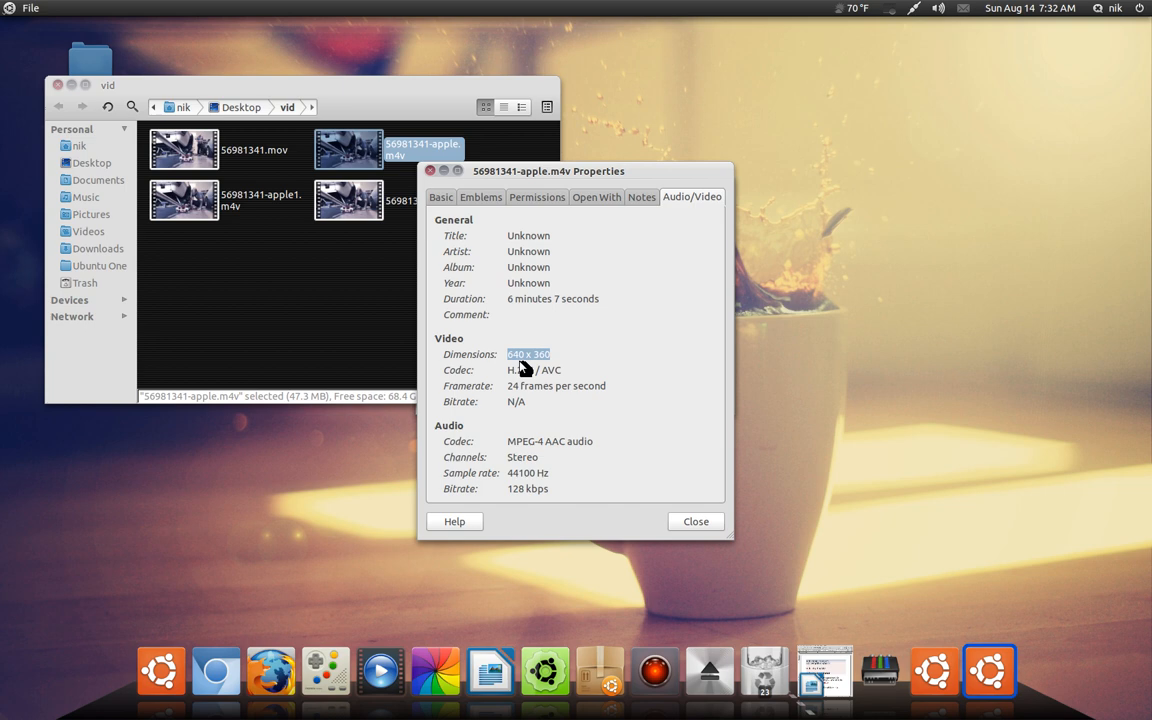
mouse_move(497, 368)
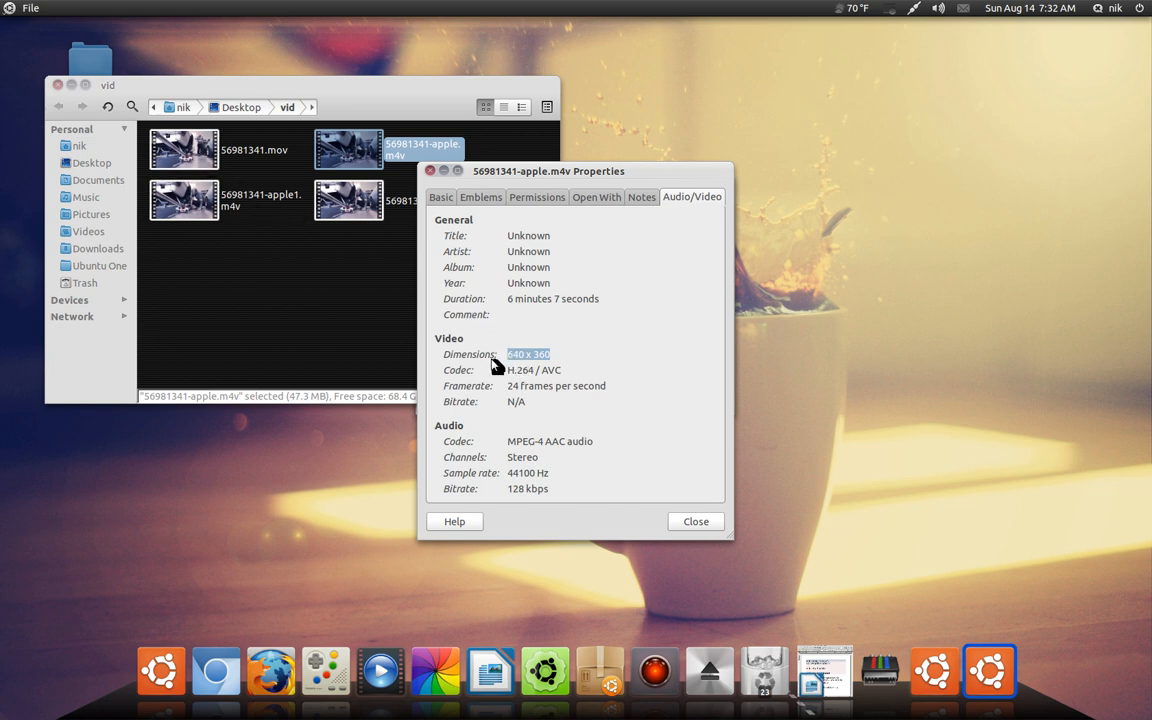
mouse_move(573, 370)
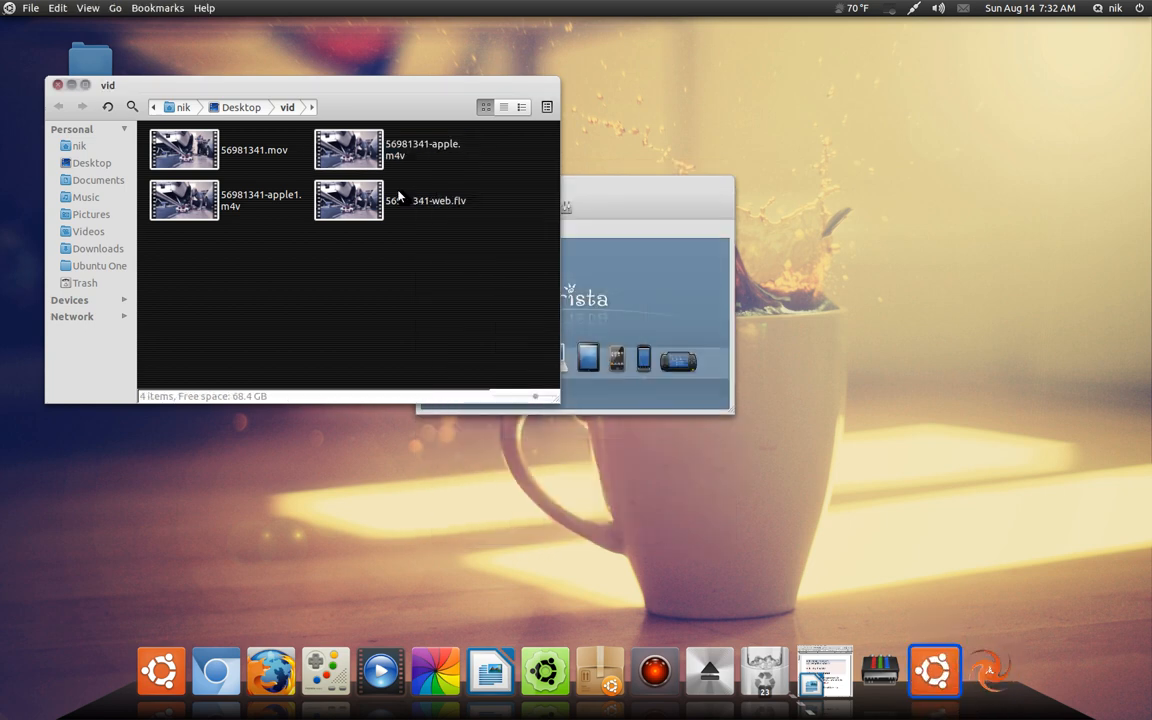
right_click(348, 149)
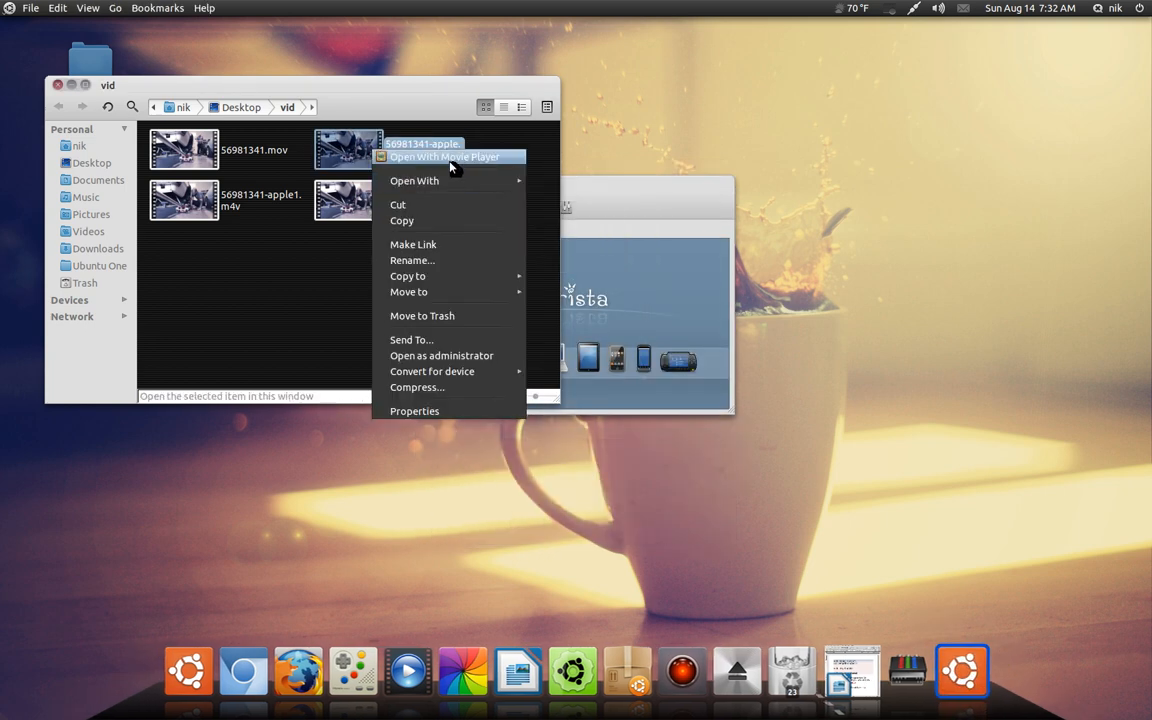
click(451, 157)
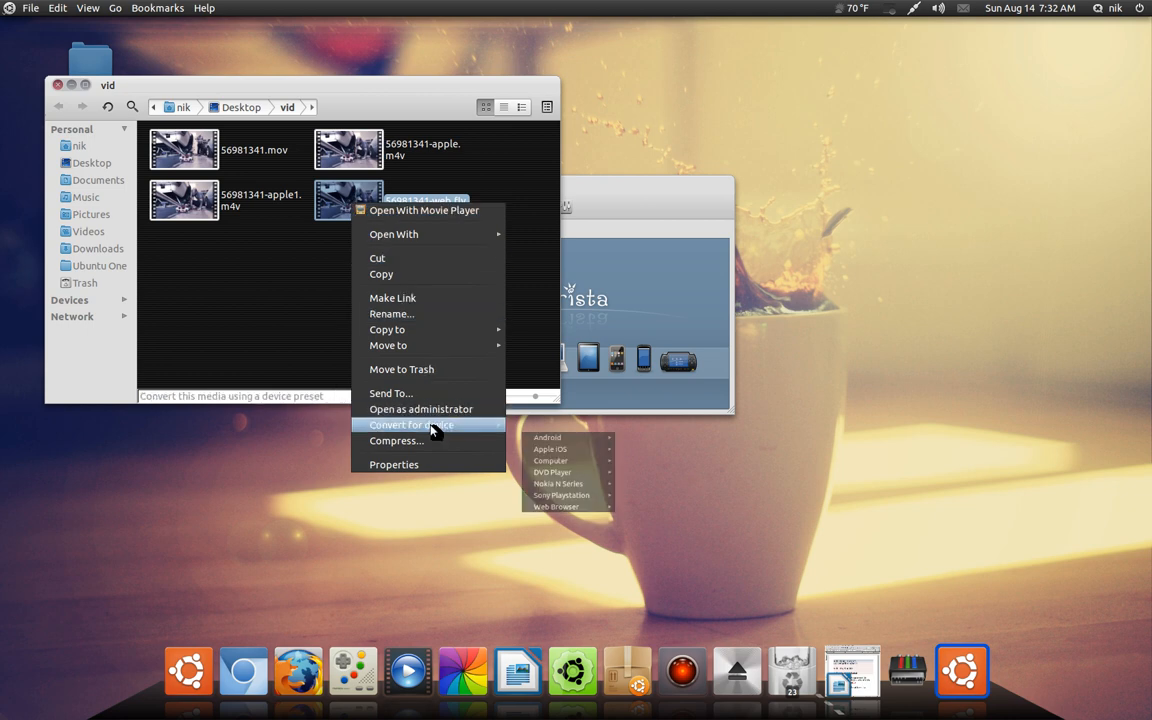
click(393, 464)
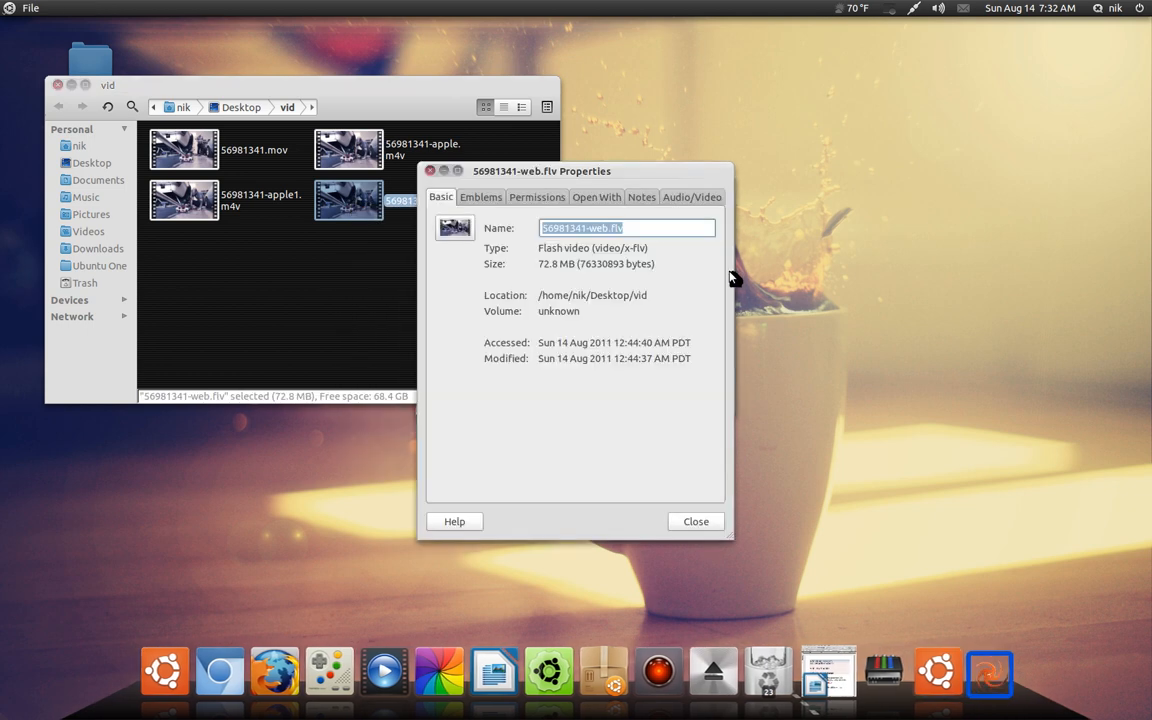
click(692, 196)
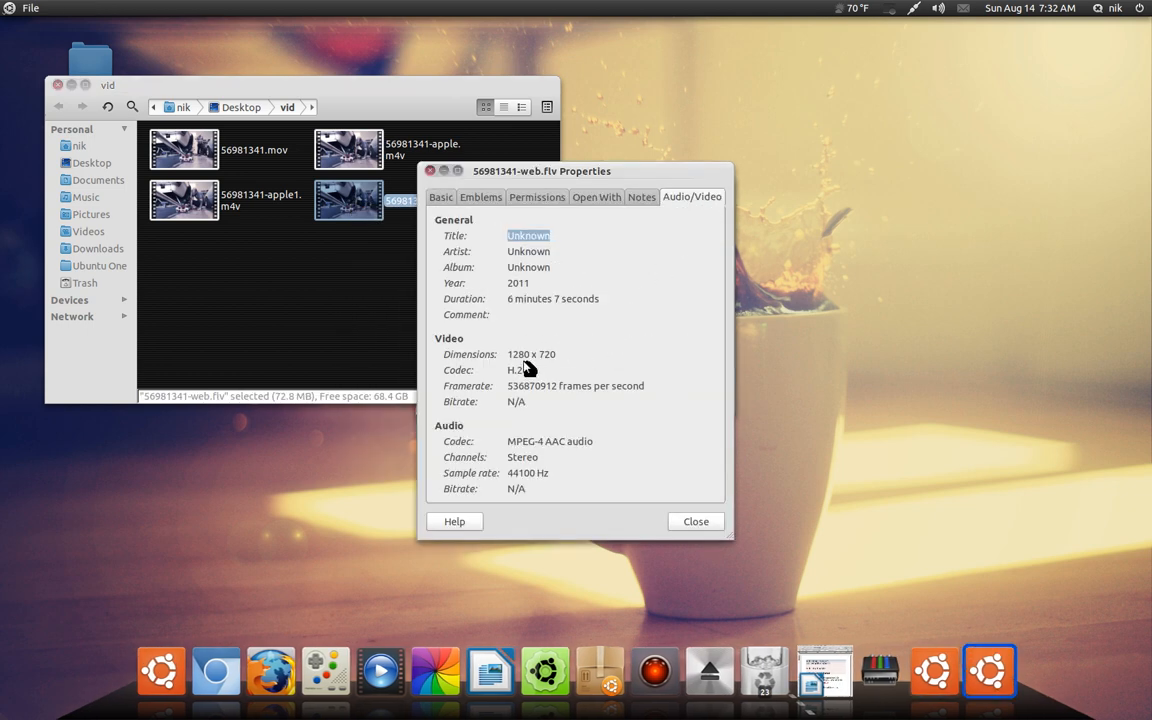
click(695, 521)
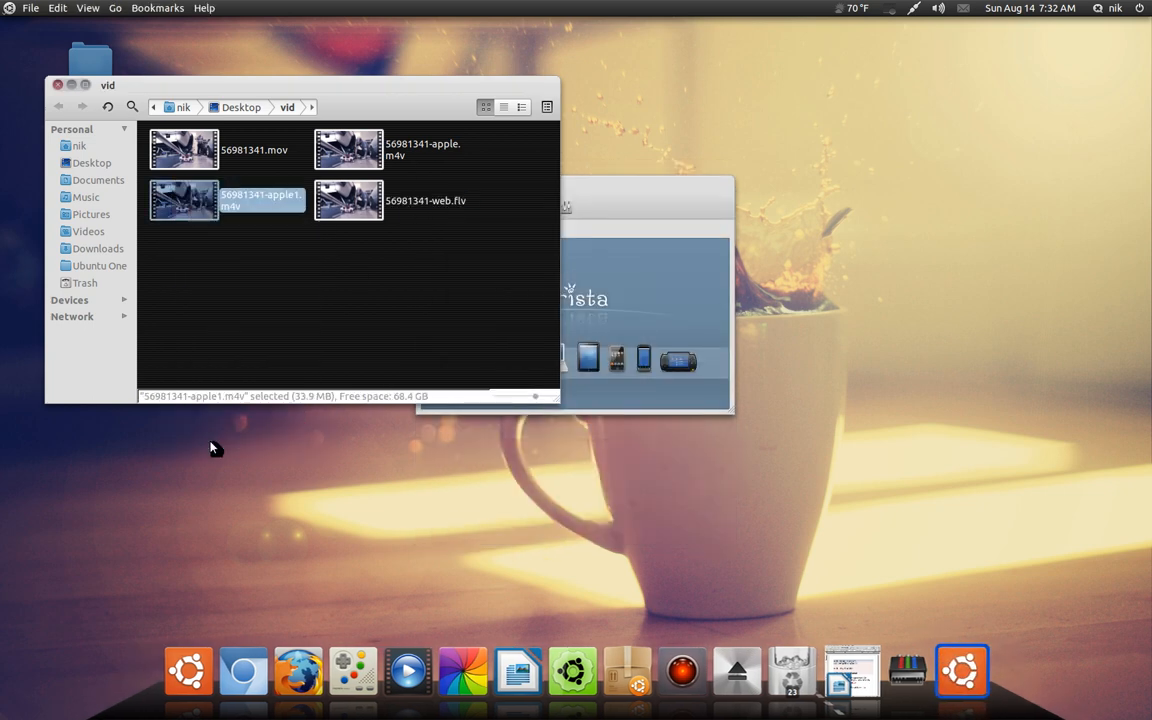
Close the Nautilus vid window so Arista Transcoder stands alone.
click(692, 196)
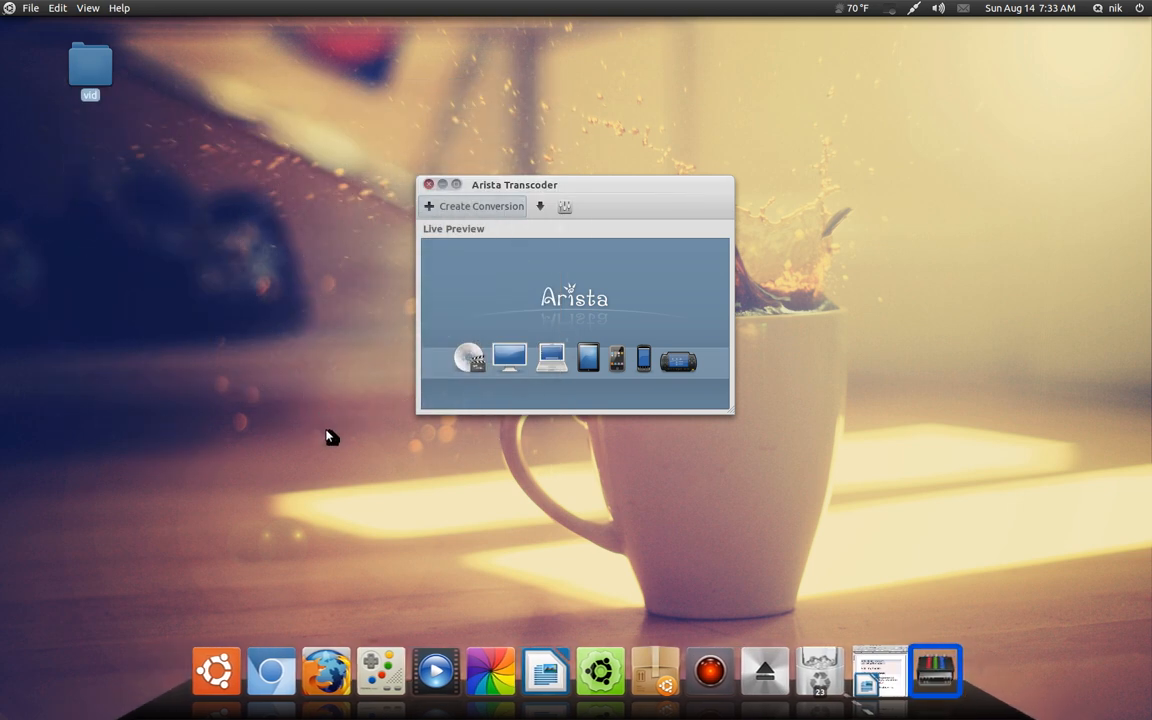
mouse_move(529, 262)
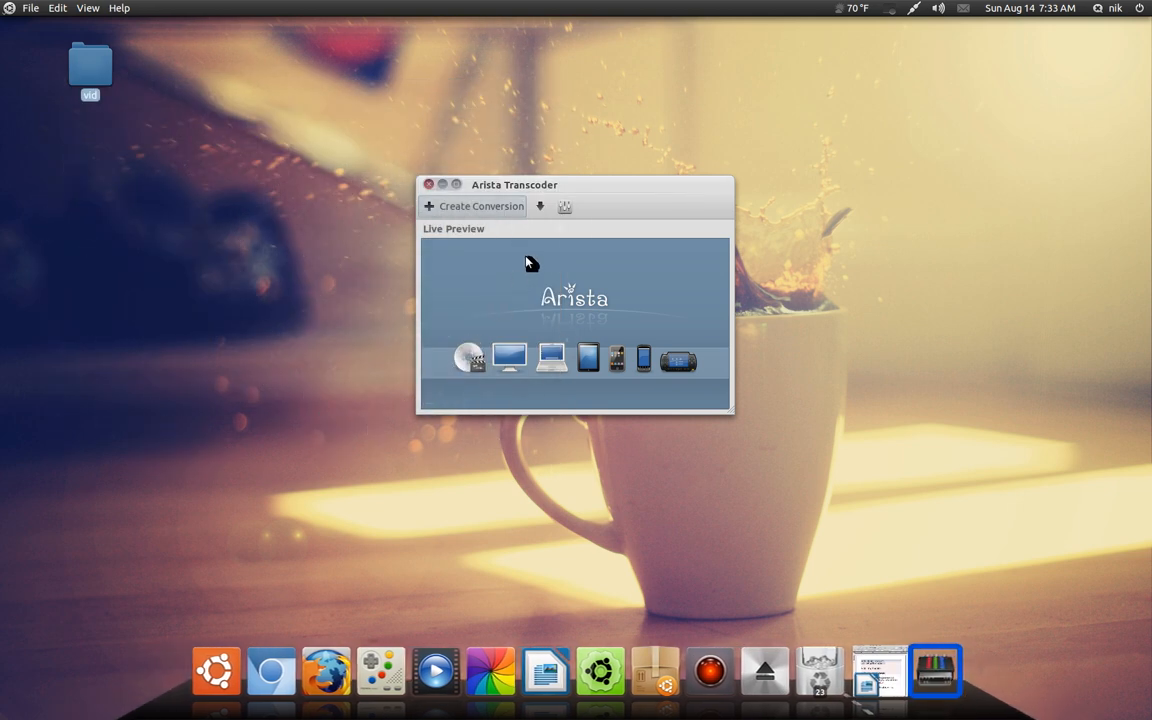
mouse_move(560, 233)
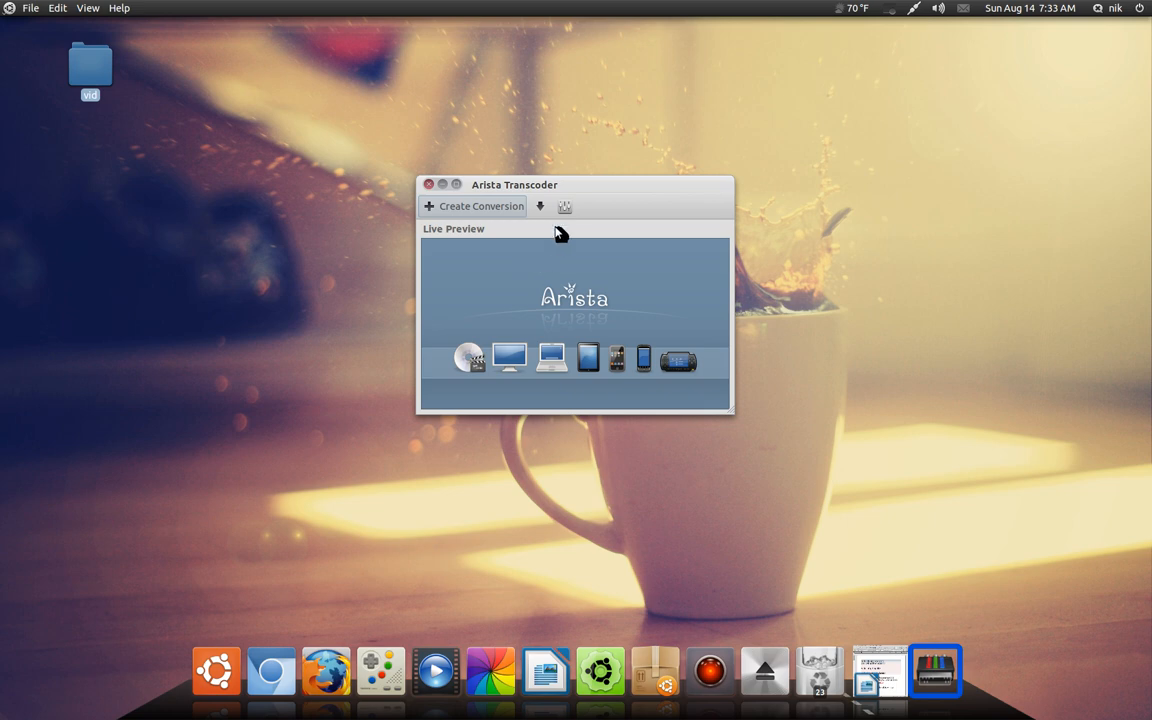
mouse_move(812, 302)
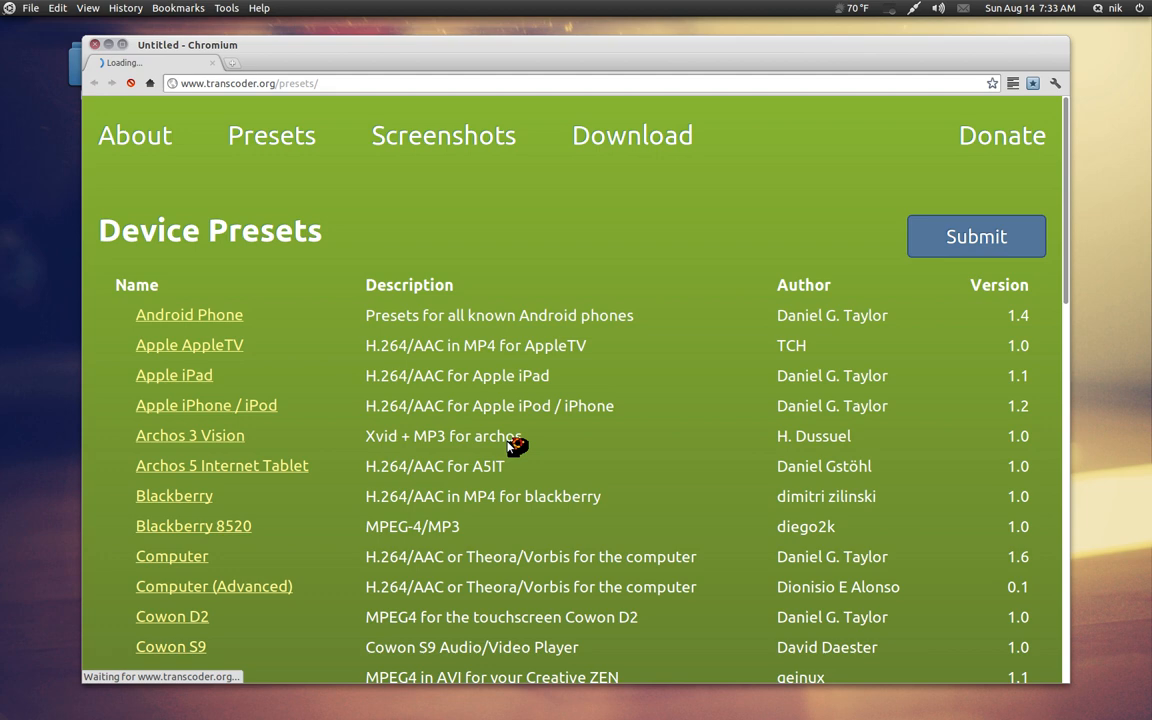
Scroll the Device Presets table and download the Nintendo Wii preset, wii.tar.bz2.
scroll(down, 3)
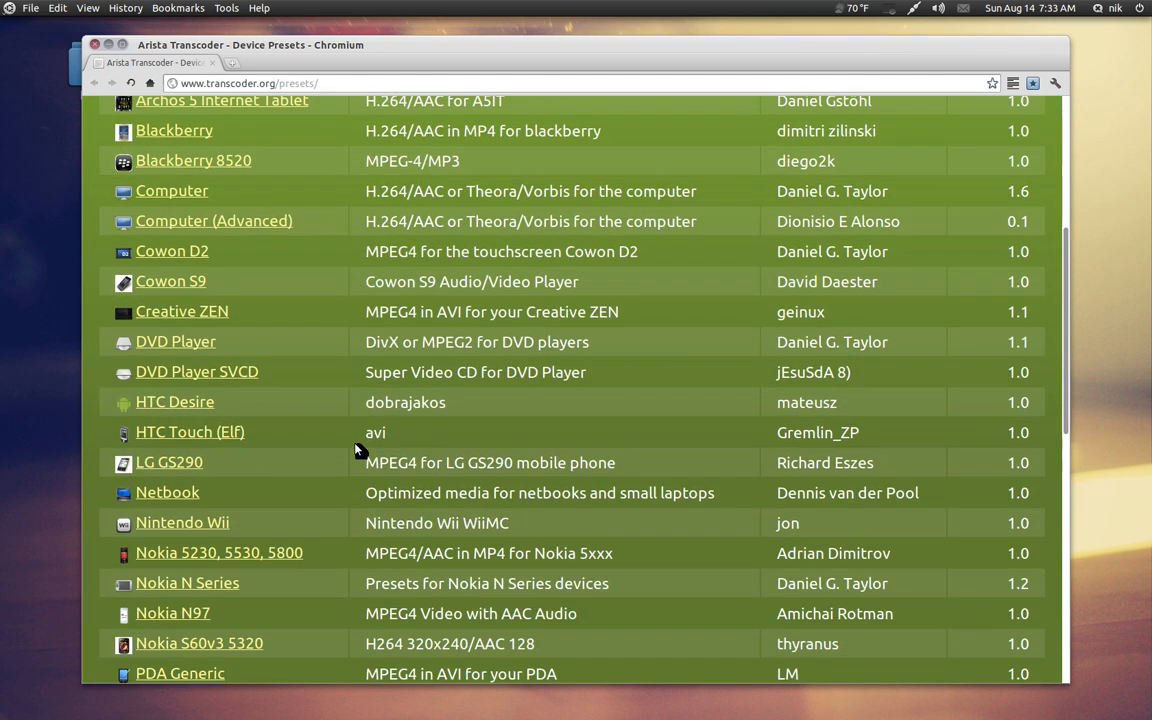
scroll(down, 3)
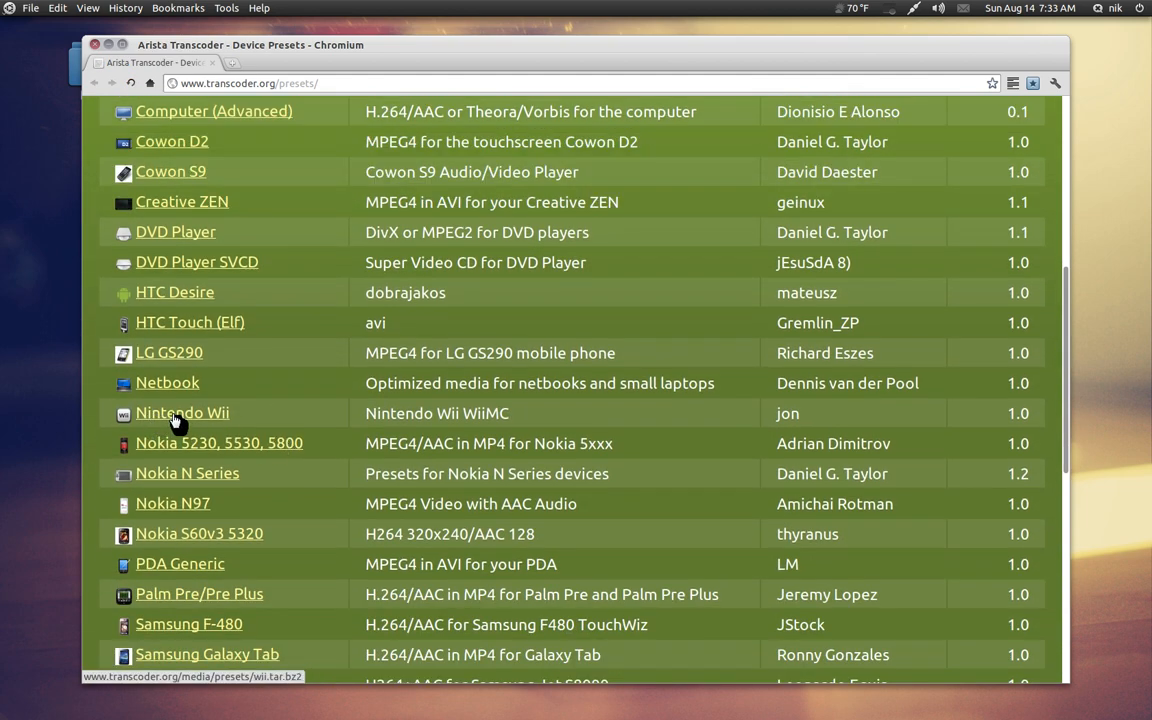
click(183, 413)
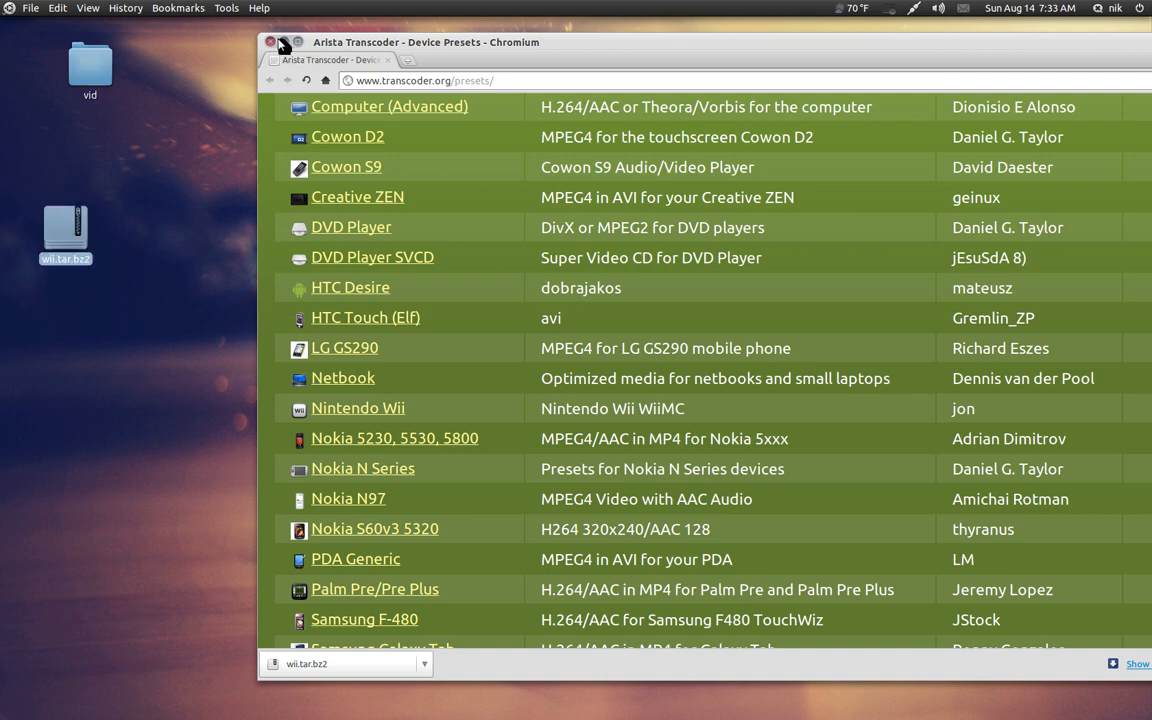
Close the browser and install the Nintendo Wii preset from wii.tar.bz2 on the Desktop.
click(269, 42)
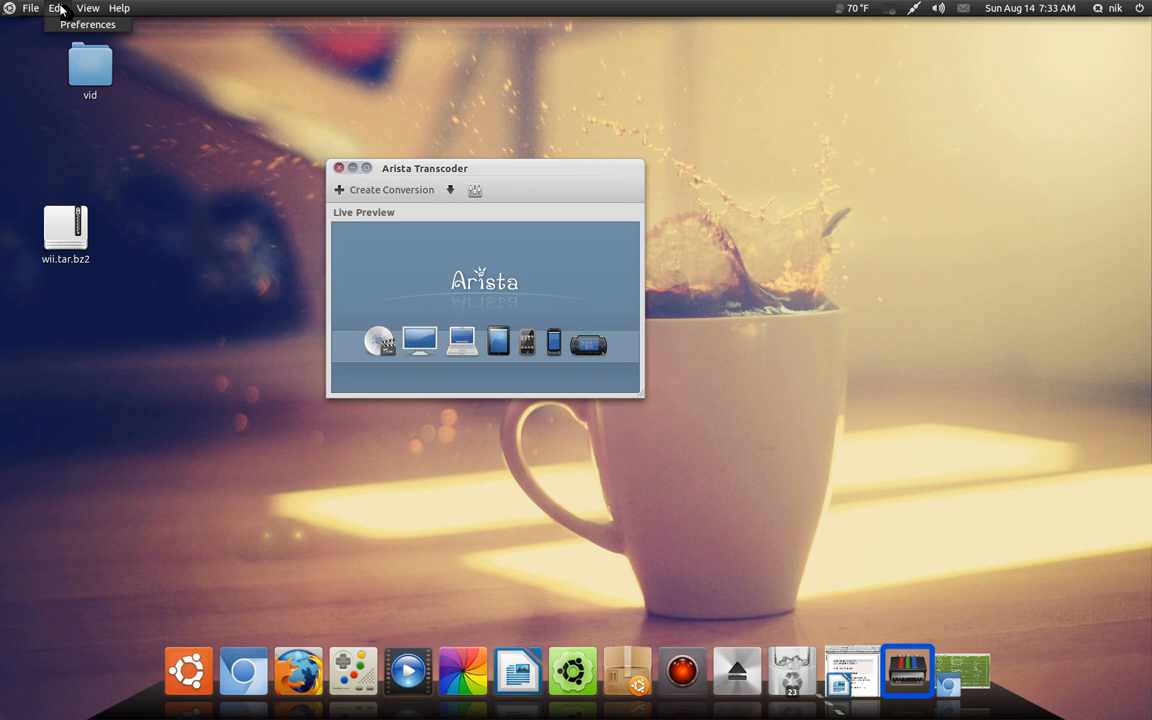
click(33, 8)
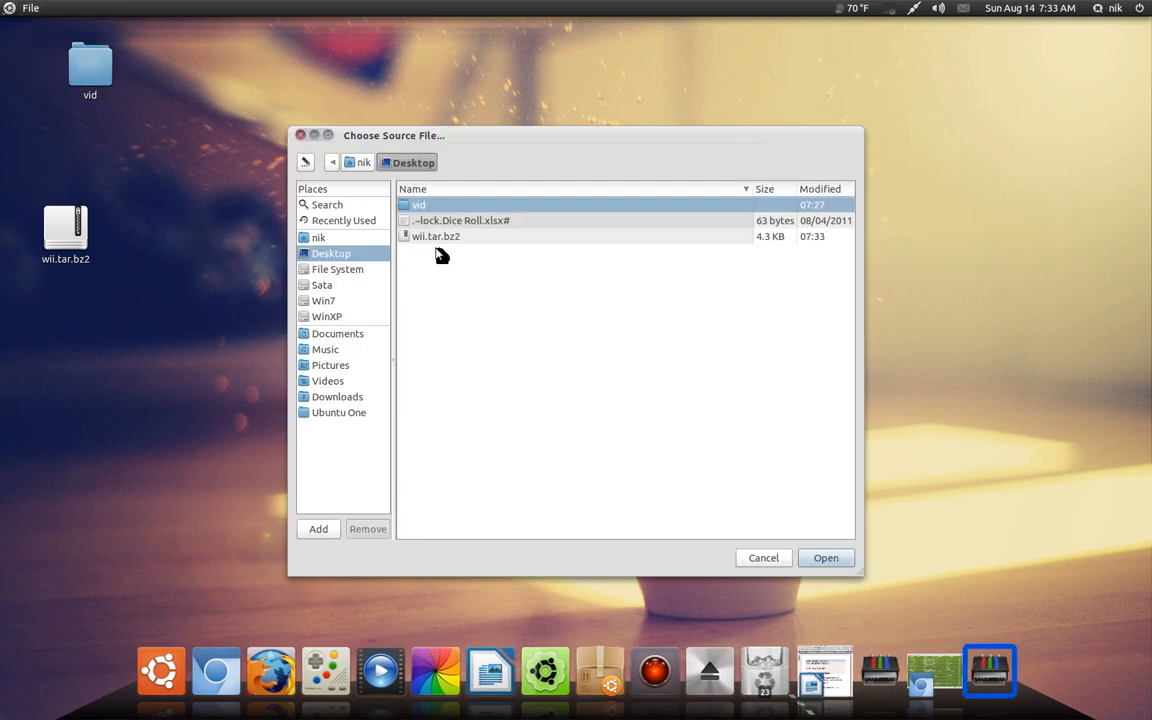
click(436, 236)
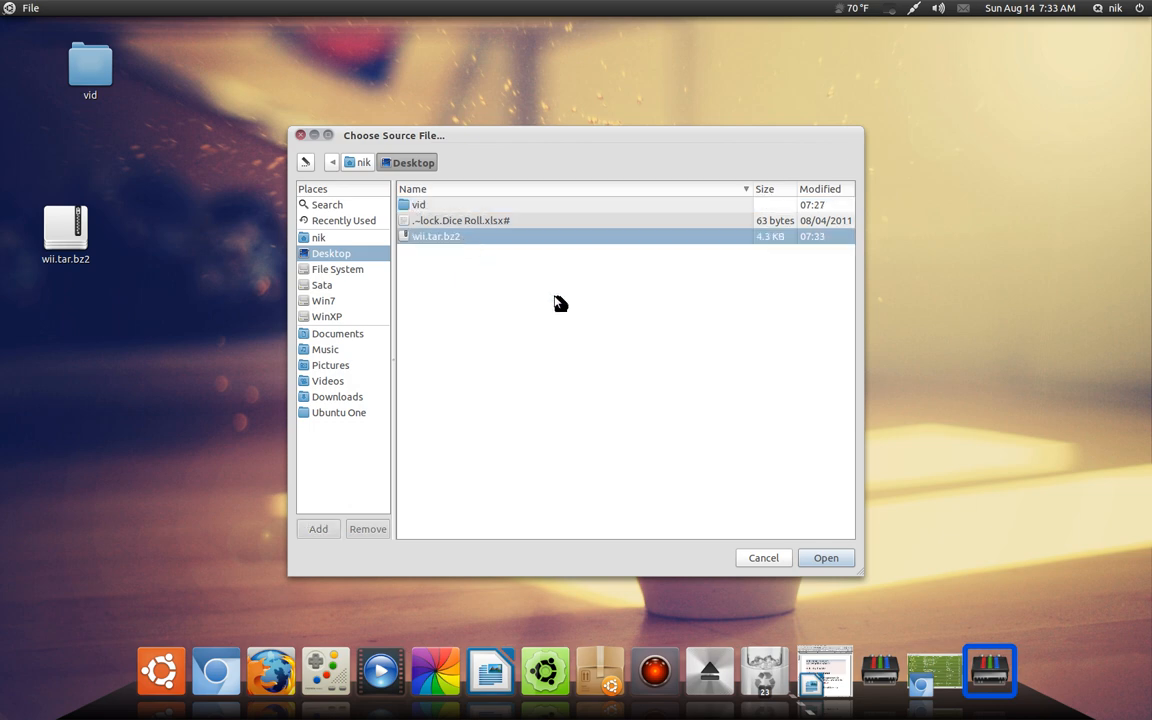
click(826, 557)
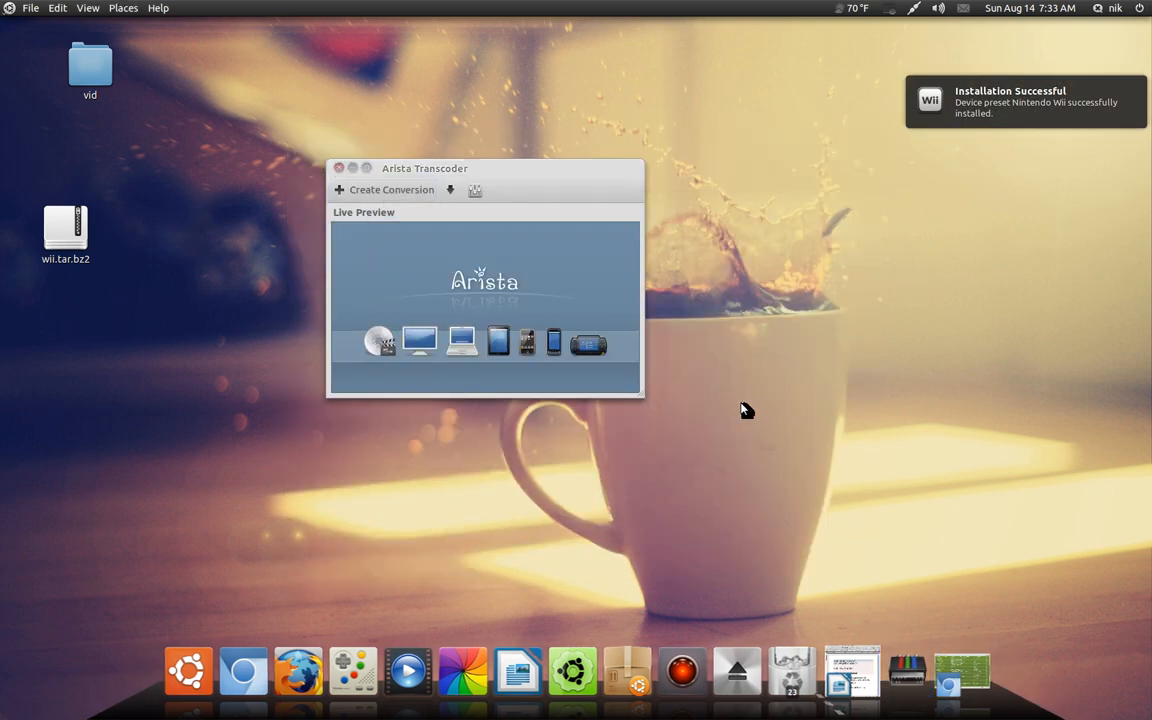
mouse_move(743, 409)
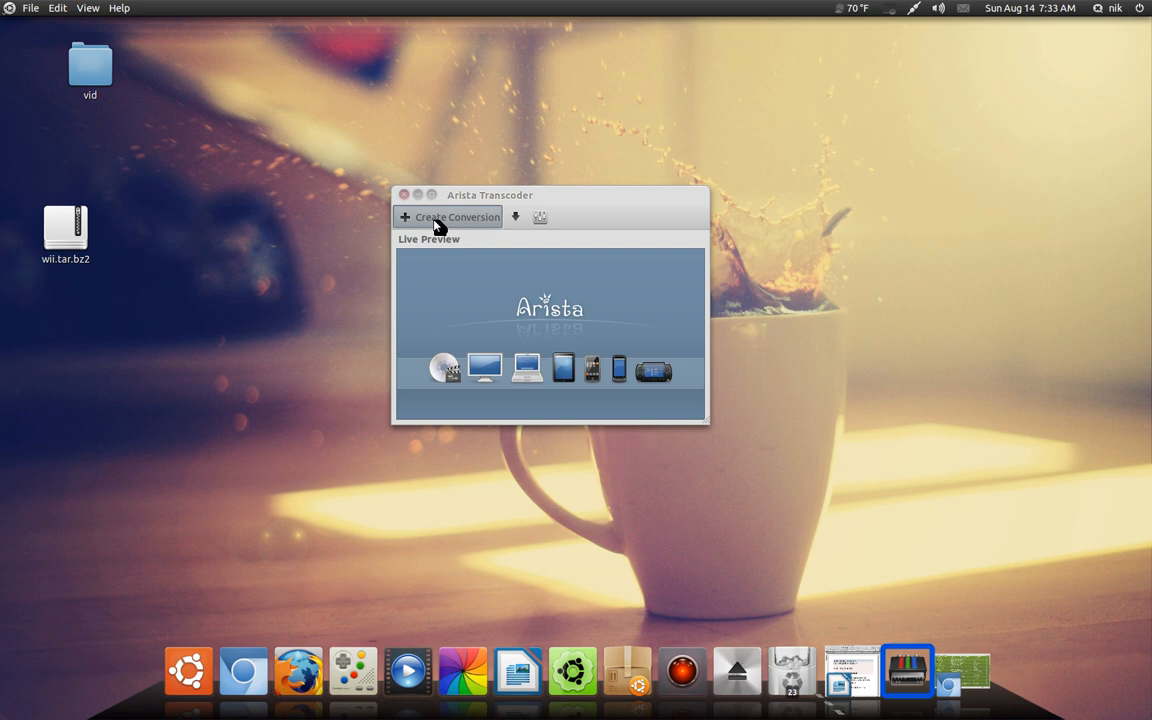
Start a conversion, select Web Browser - Flash Video, and add a new custom preset.
click(451, 217)
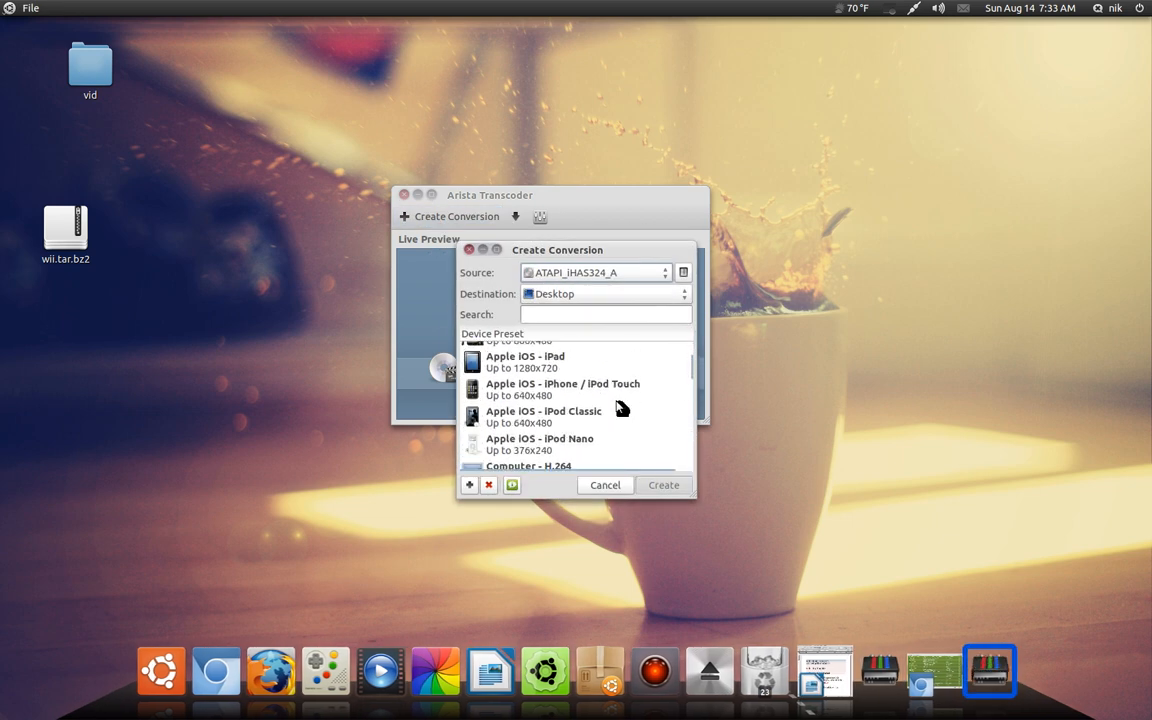
scroll(down, 3)
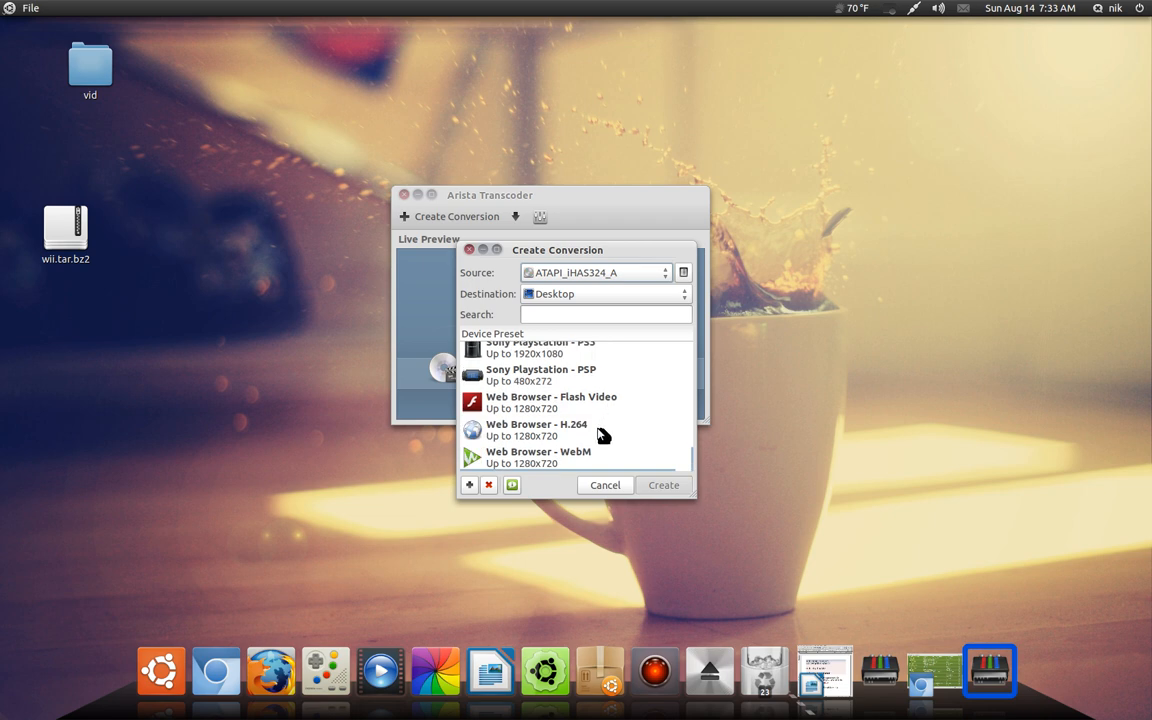
click(551, 402)
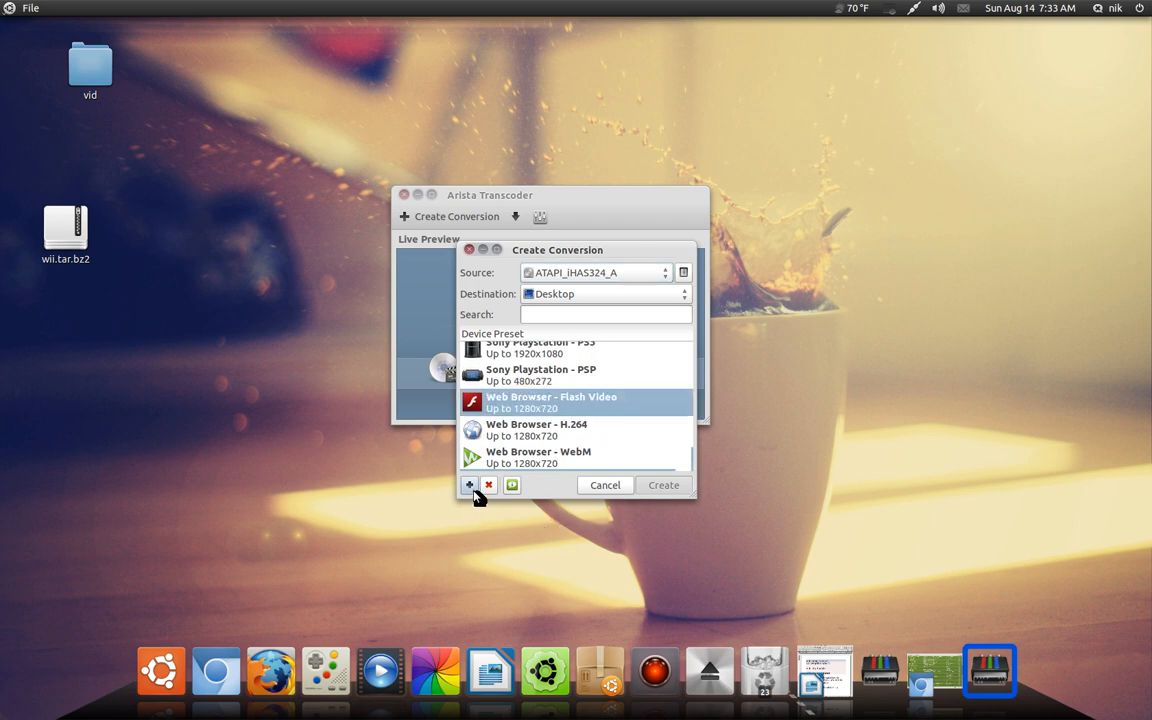
mouse_move(463, 485)
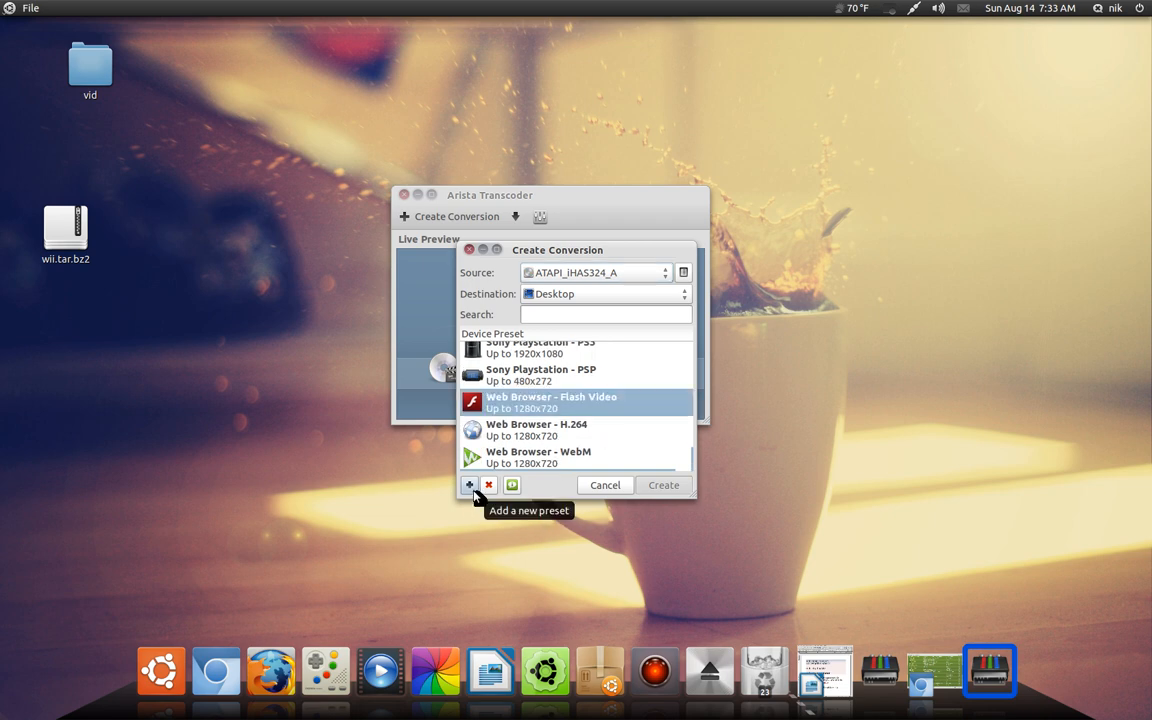
click(462, 485)
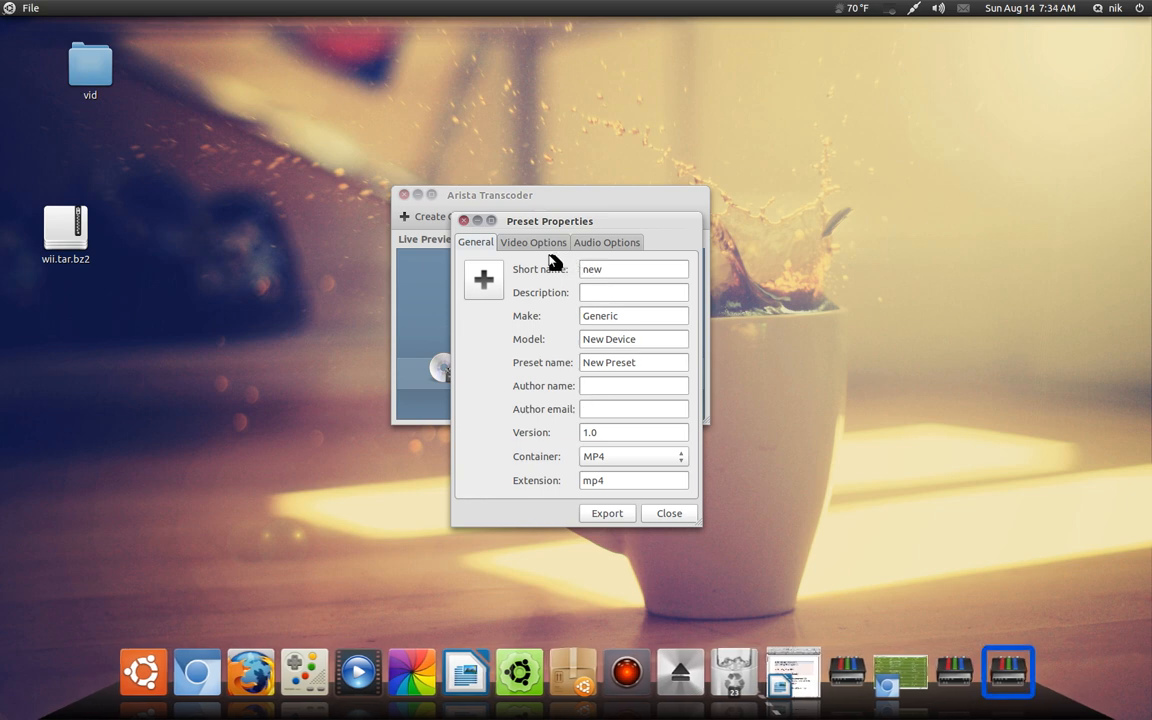
Set the preset's minimum video width to 336, view audio options, then close properties.
click(532, 242)
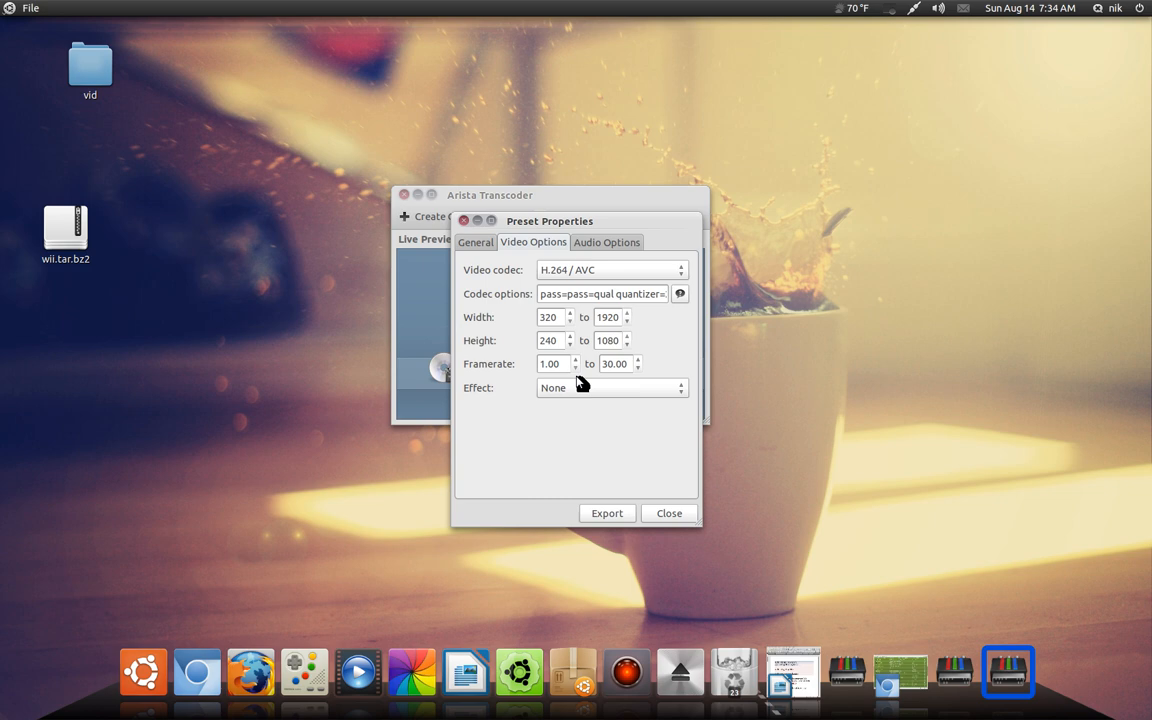
mouse_move(573, 320)
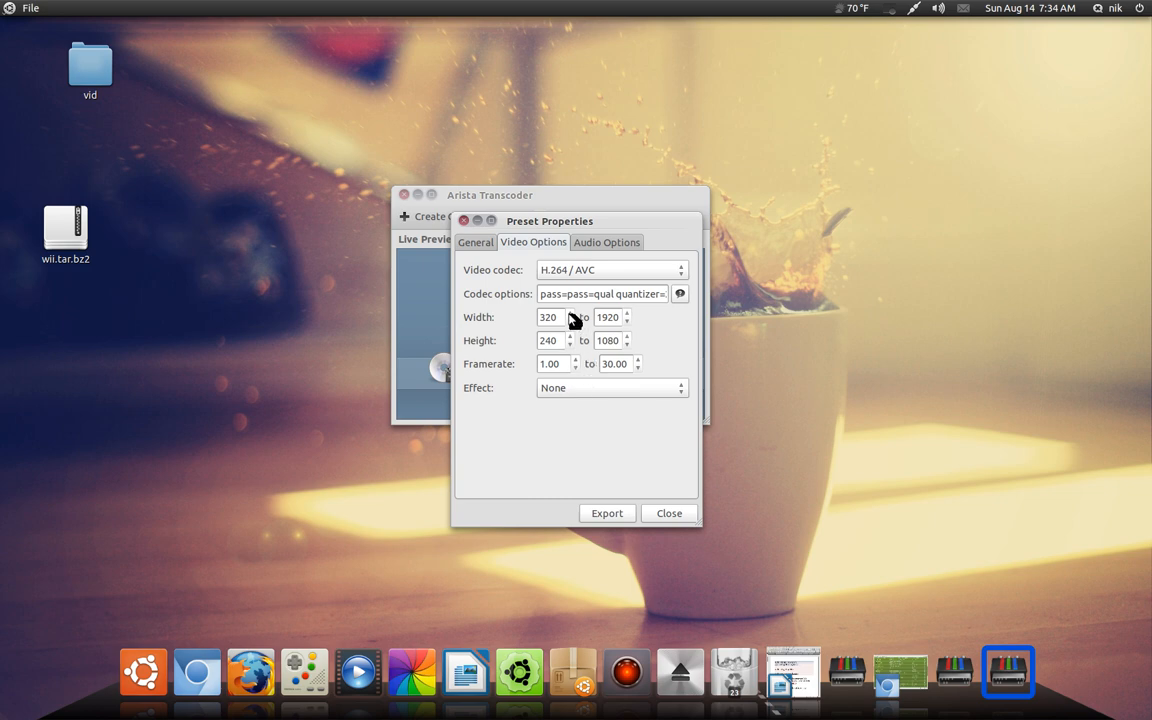
mouse_move(578, 319)
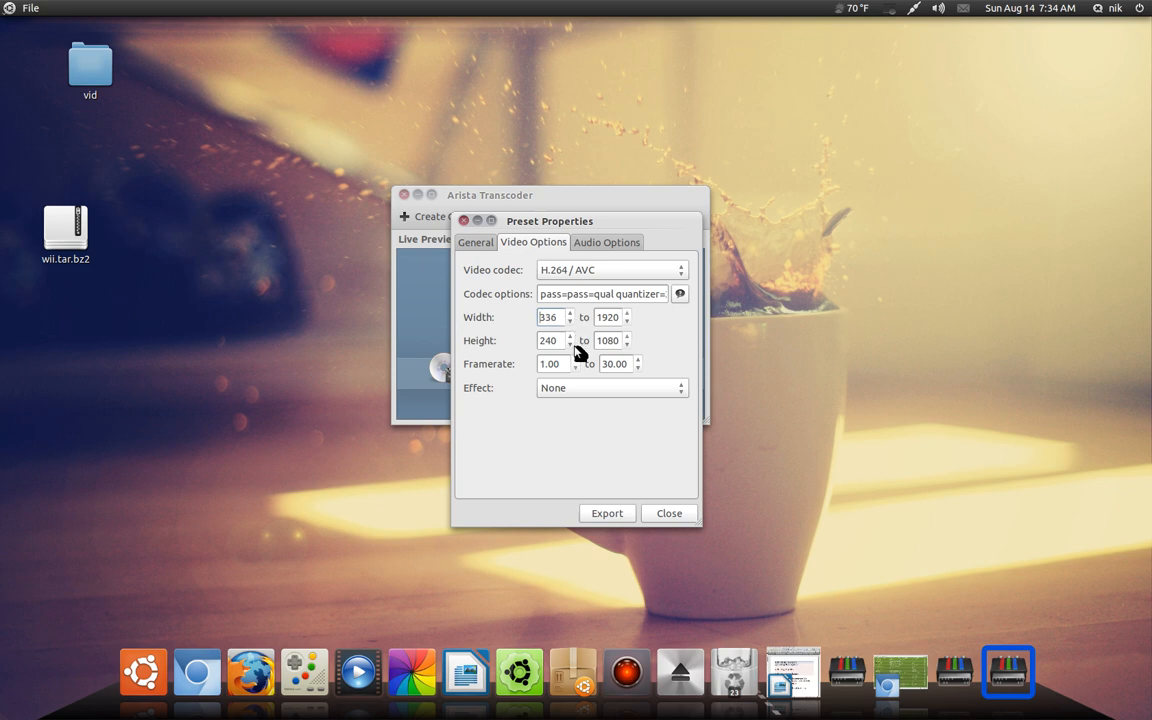
mouse_move(590, 356)
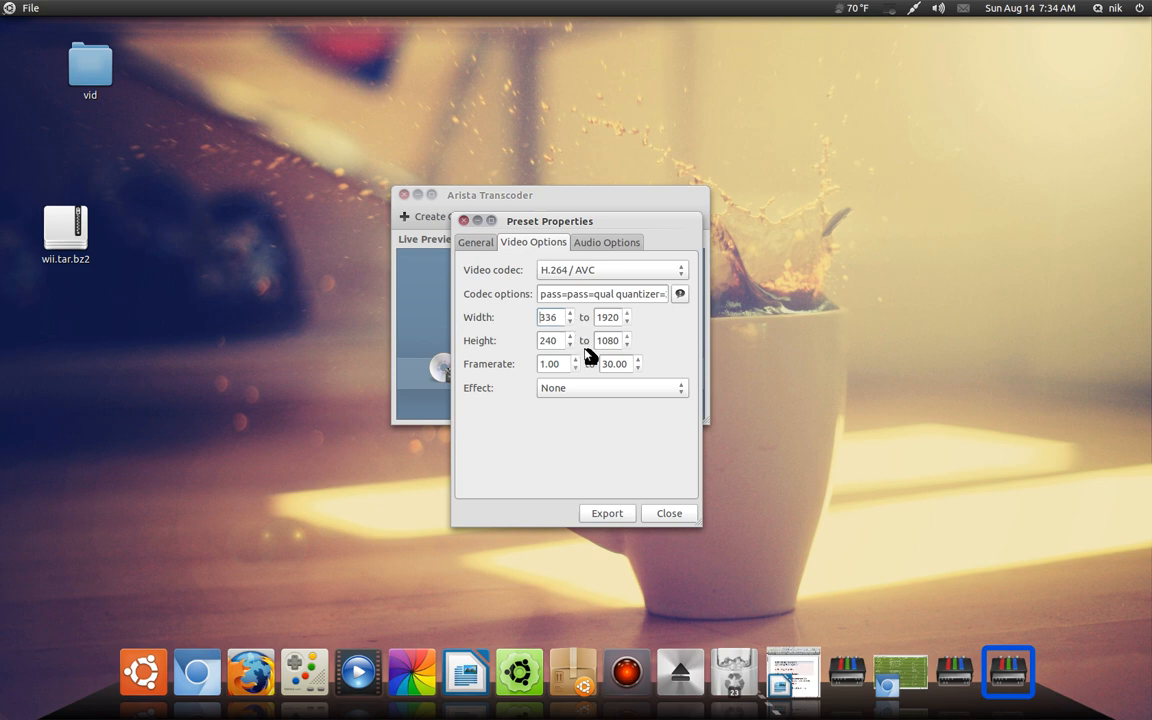
mouse_move(592, 360)
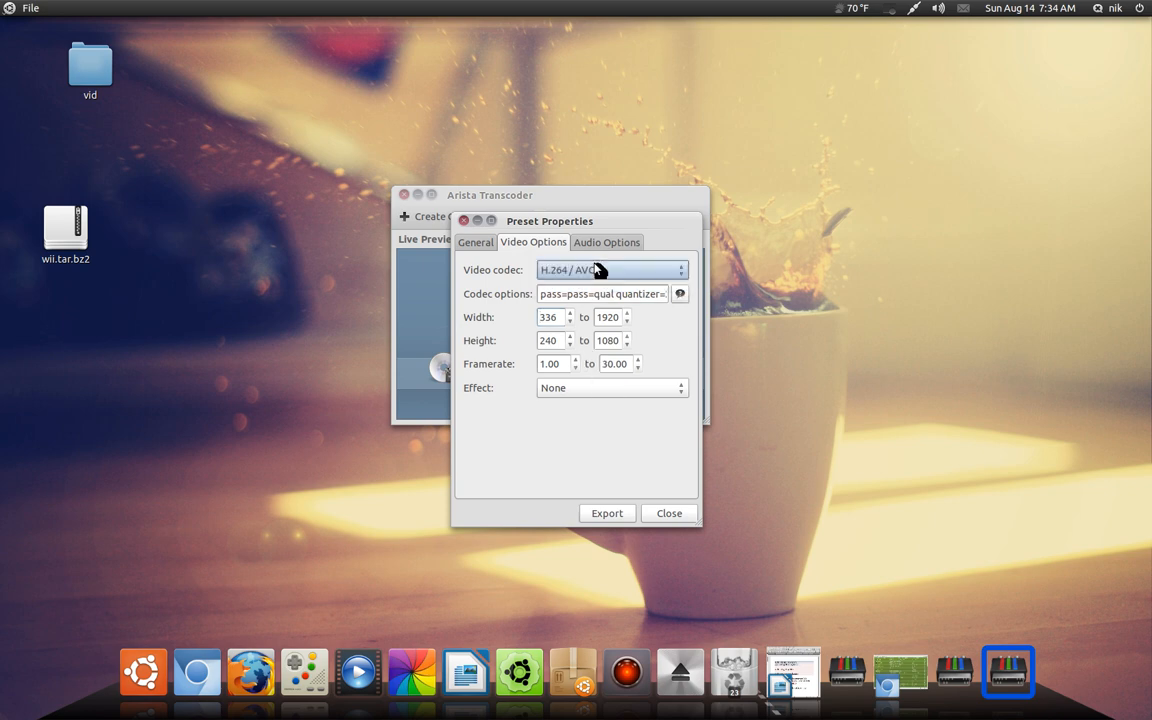
click(606, 242)
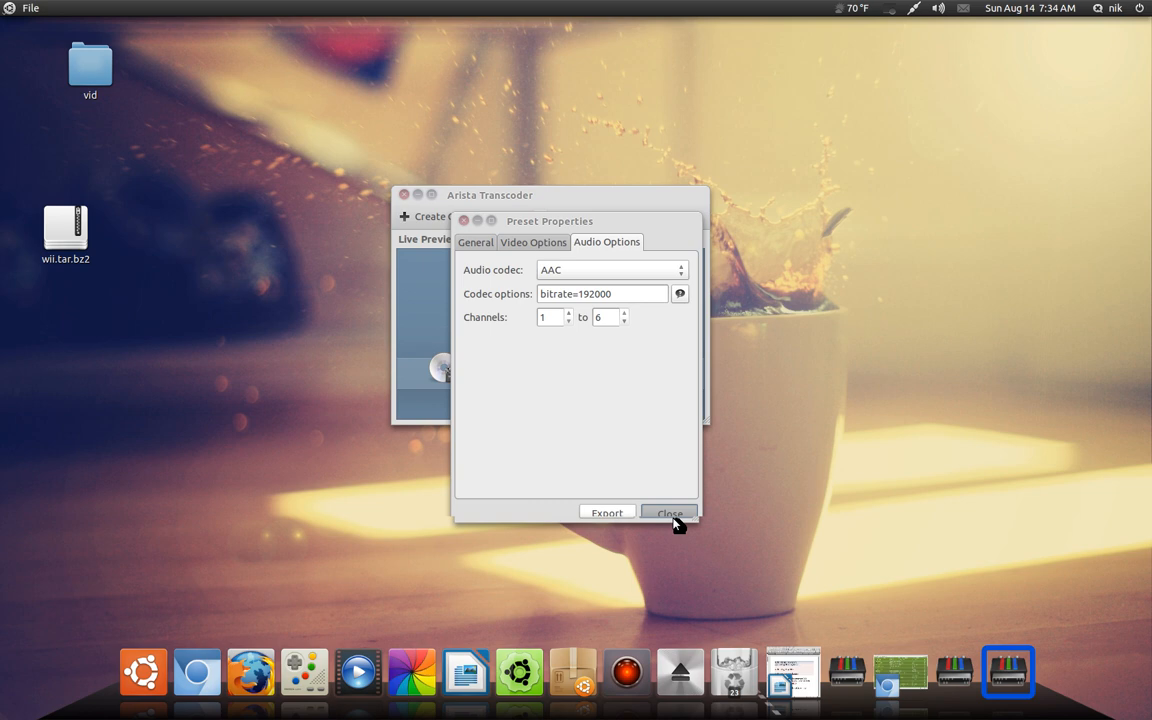
click(669, 512)
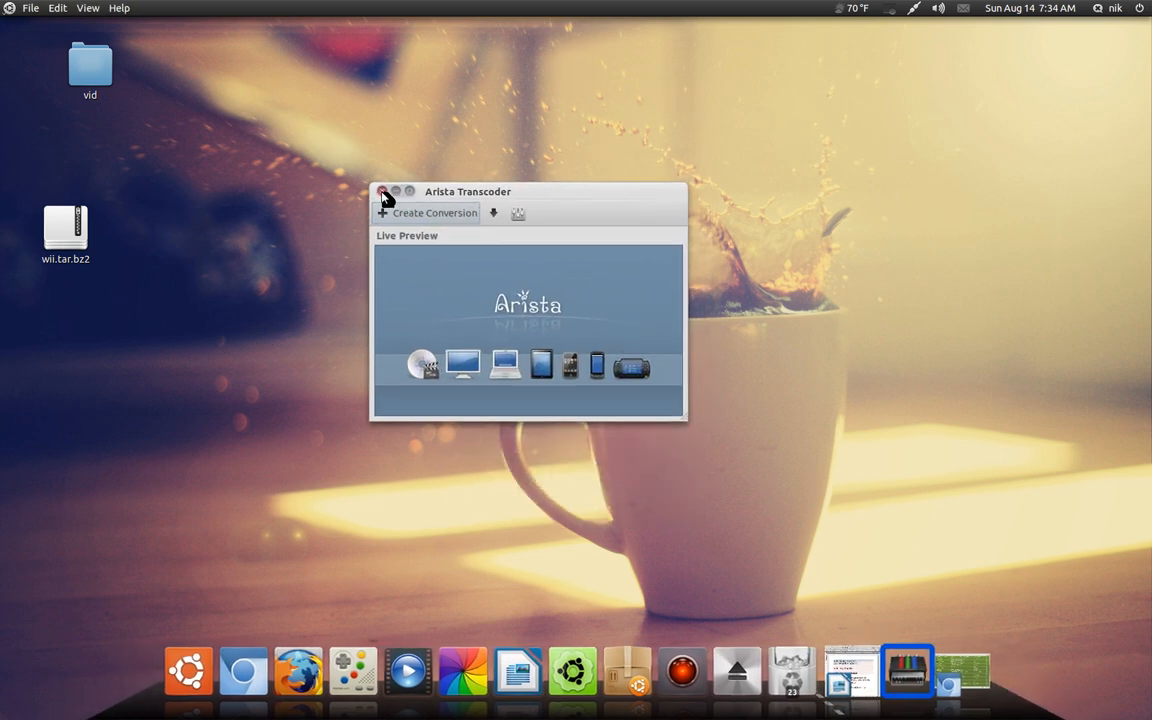
Close the Arista Transcoder window, leaving the desktop with vid and wii.tar.bz2.
click(385, 191)
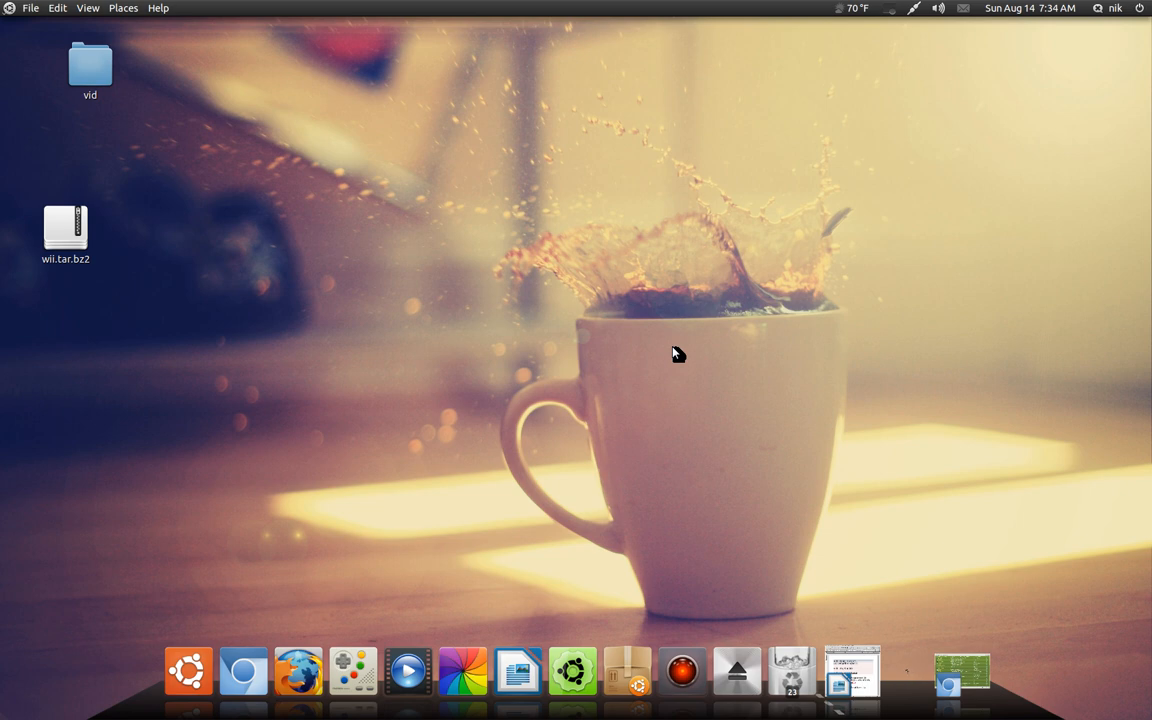
mouse_move(285, 256)
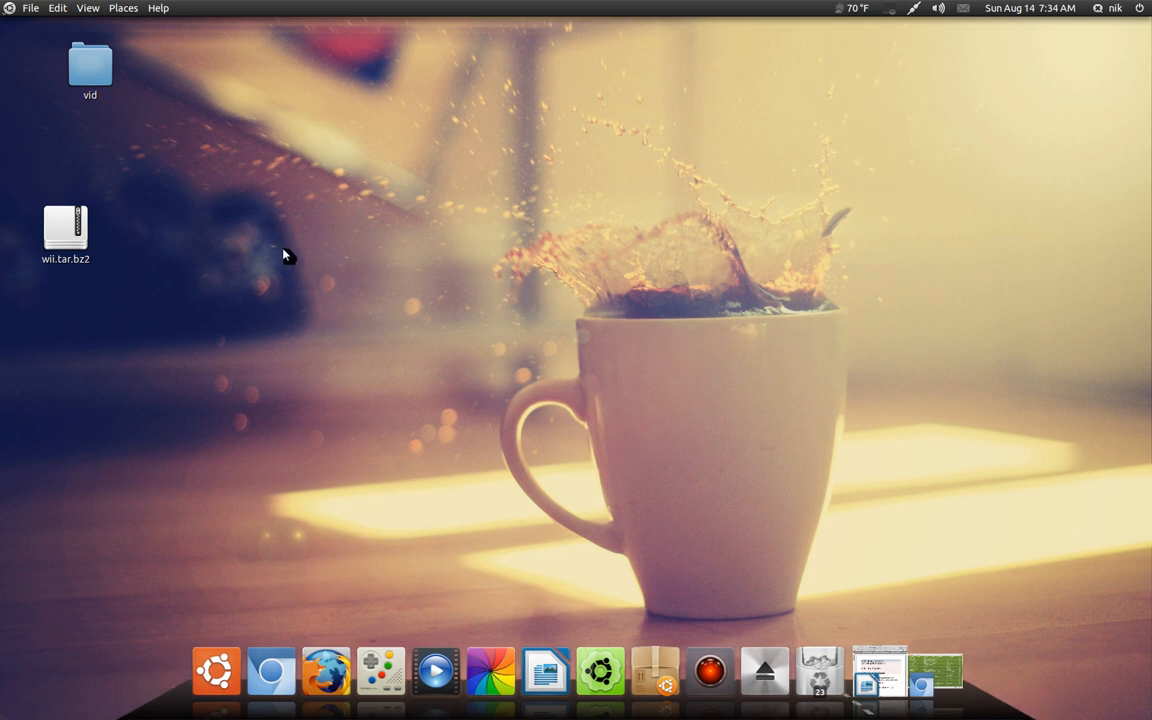
mouse_move(656, 164)
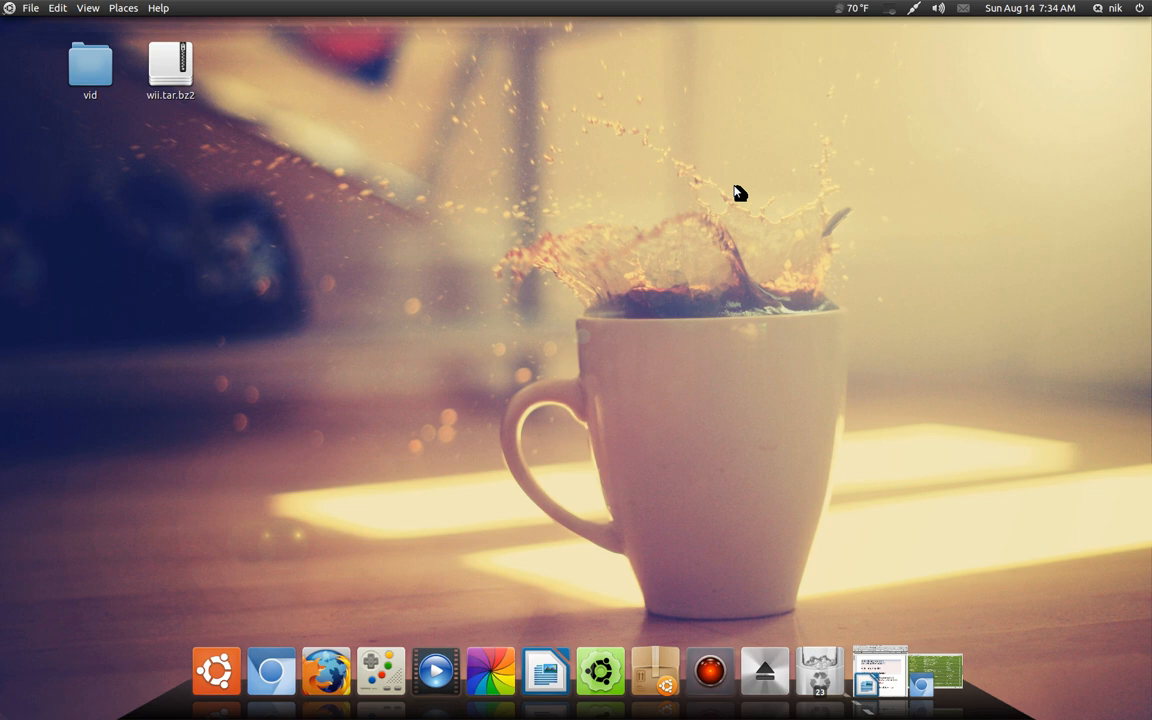
mouse_move(704, 253)
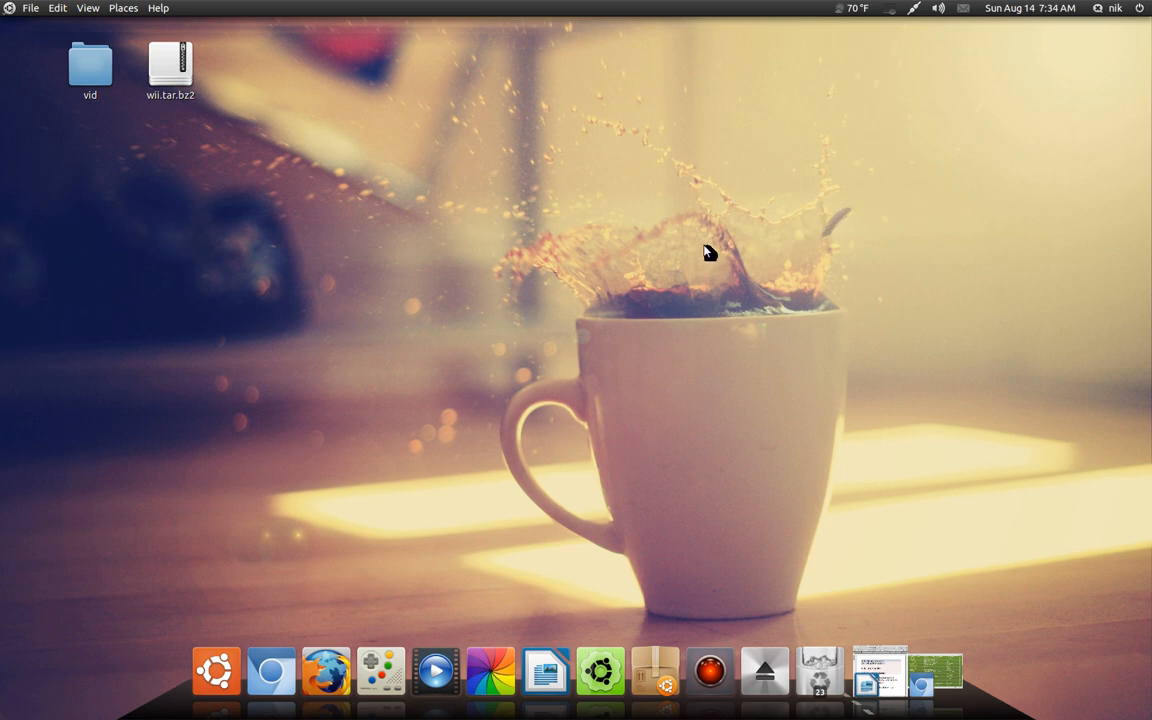
mouse_move(607, 246)
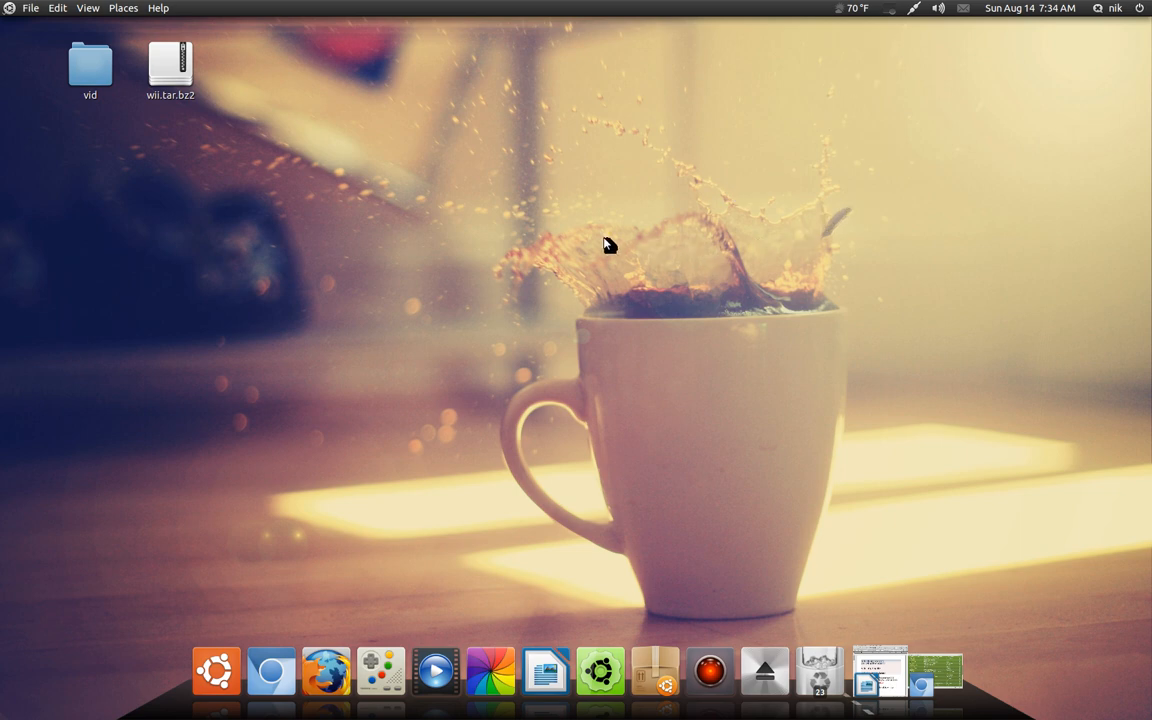
mouse_move(585, 240)
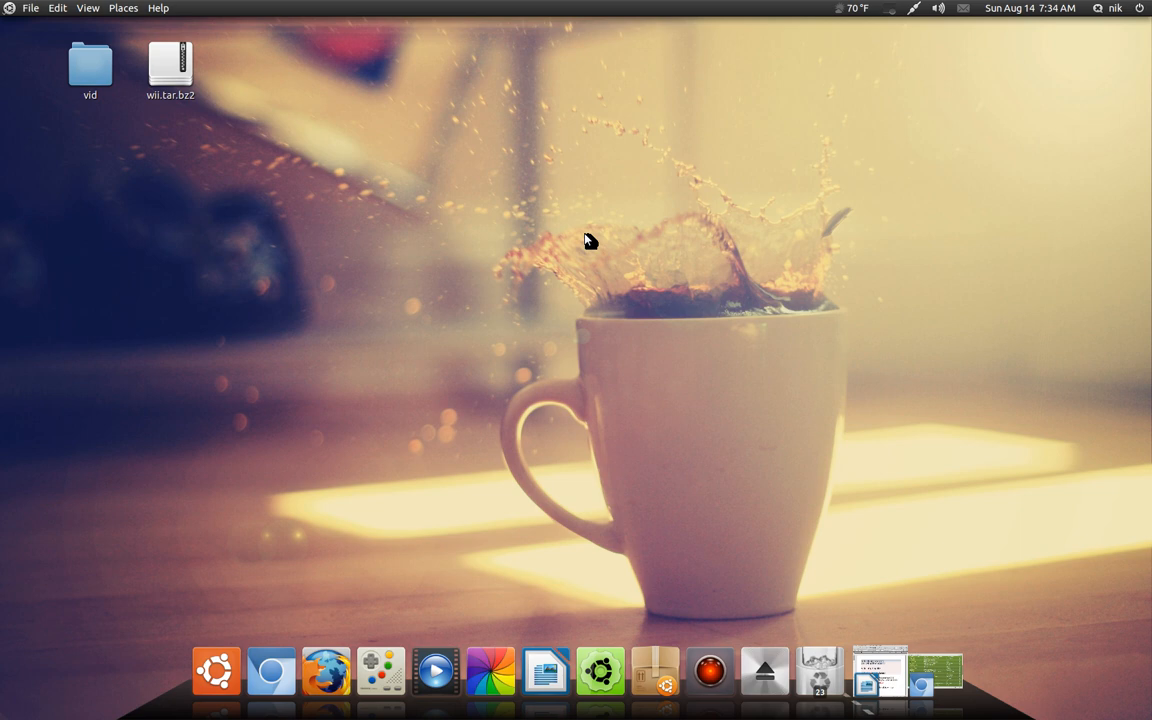
mouse_move(882, 89)
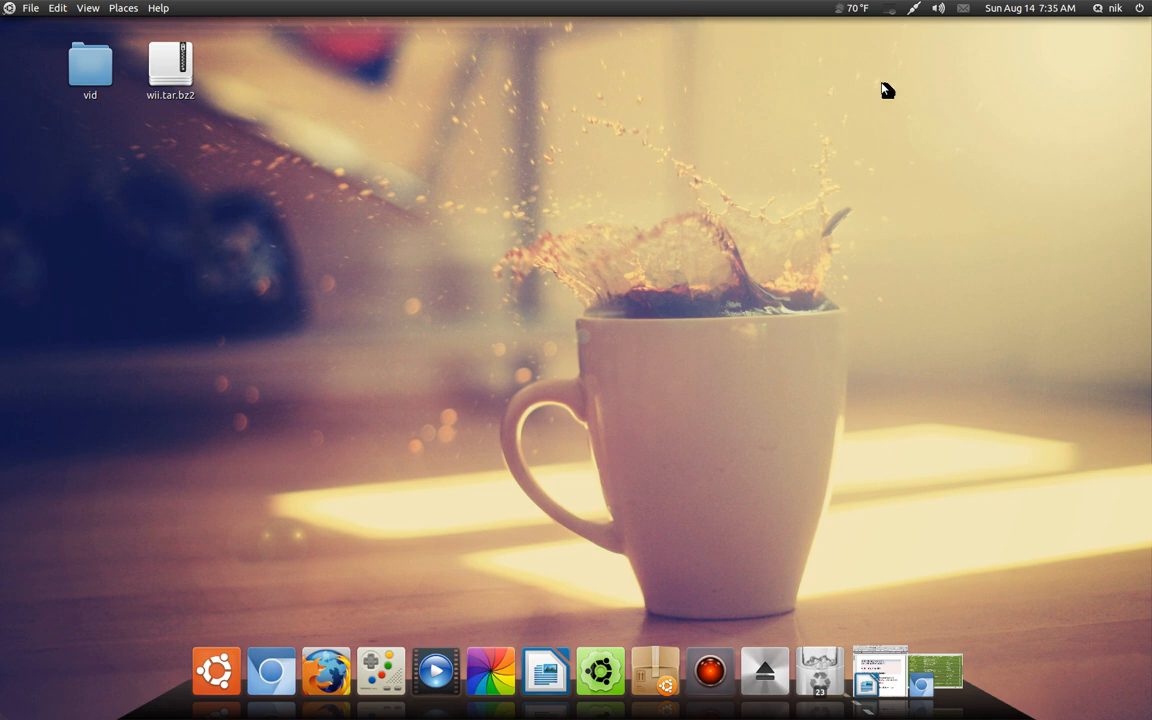